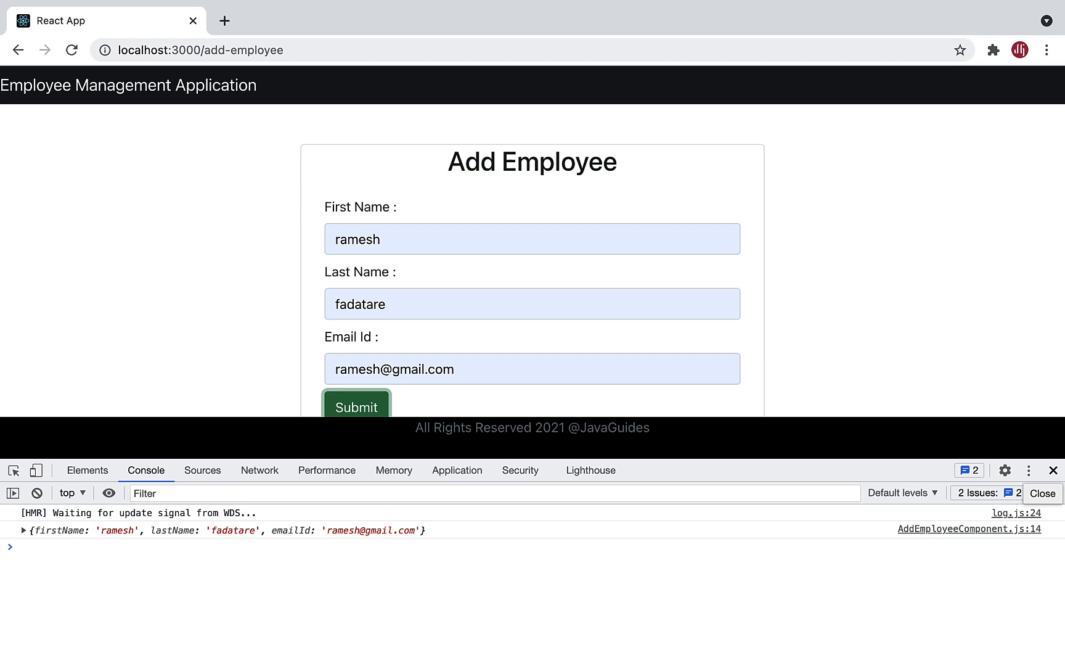
# Step: Revisit the employee list and Add Employee form in Chrome, then submit to see the logged employee object
pyautogui.click(357, 407)
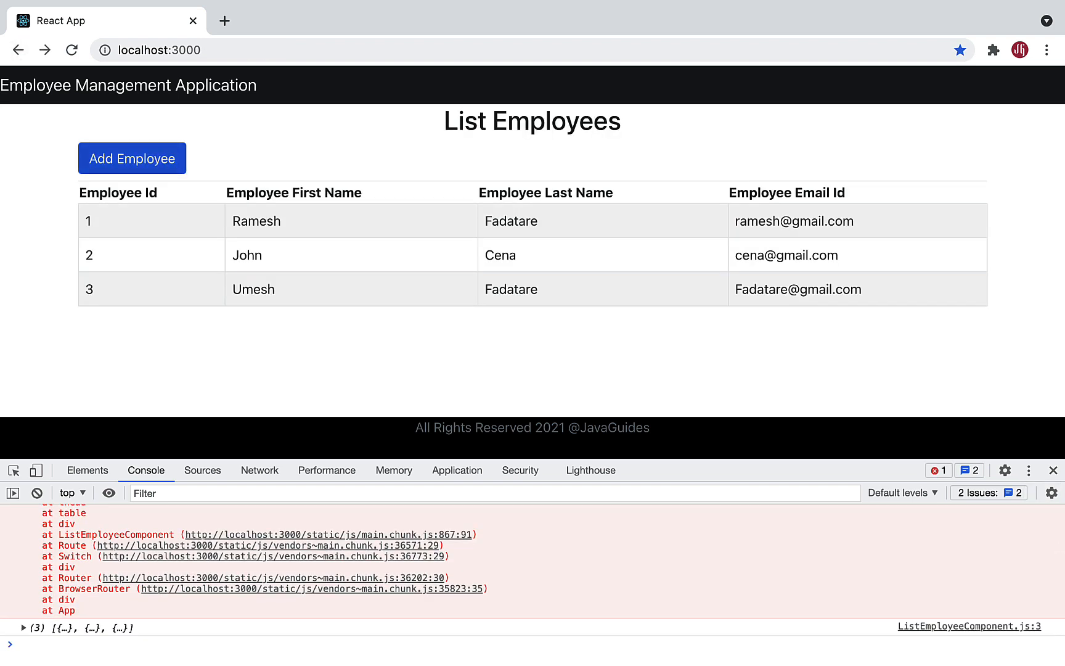
pyautogui.click(132, 158)
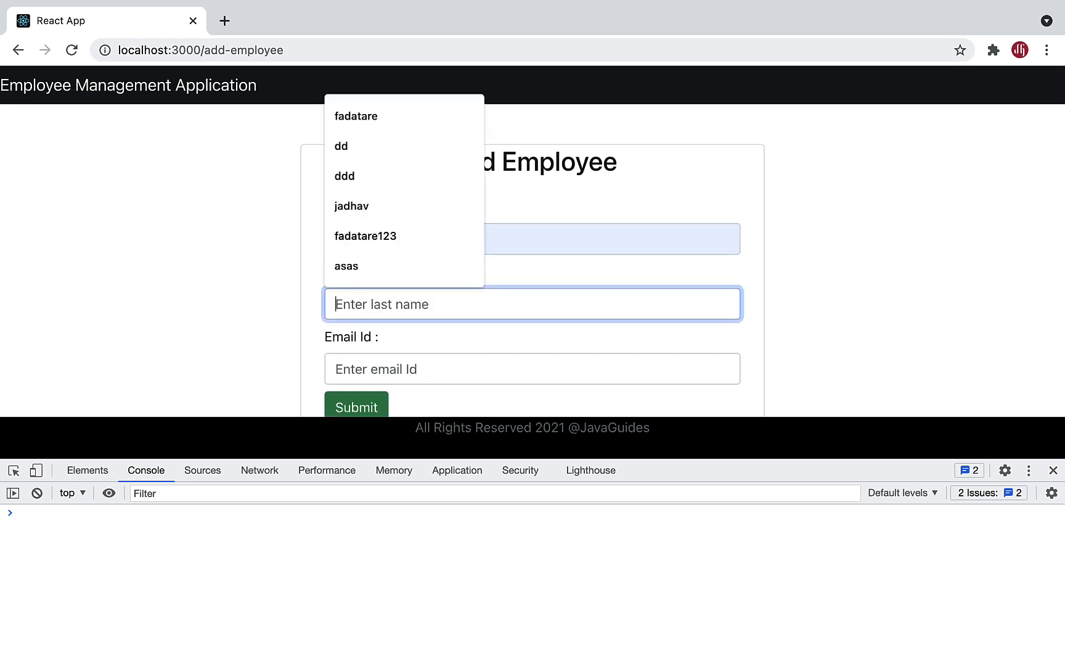
pyautogui.click(531, 368)
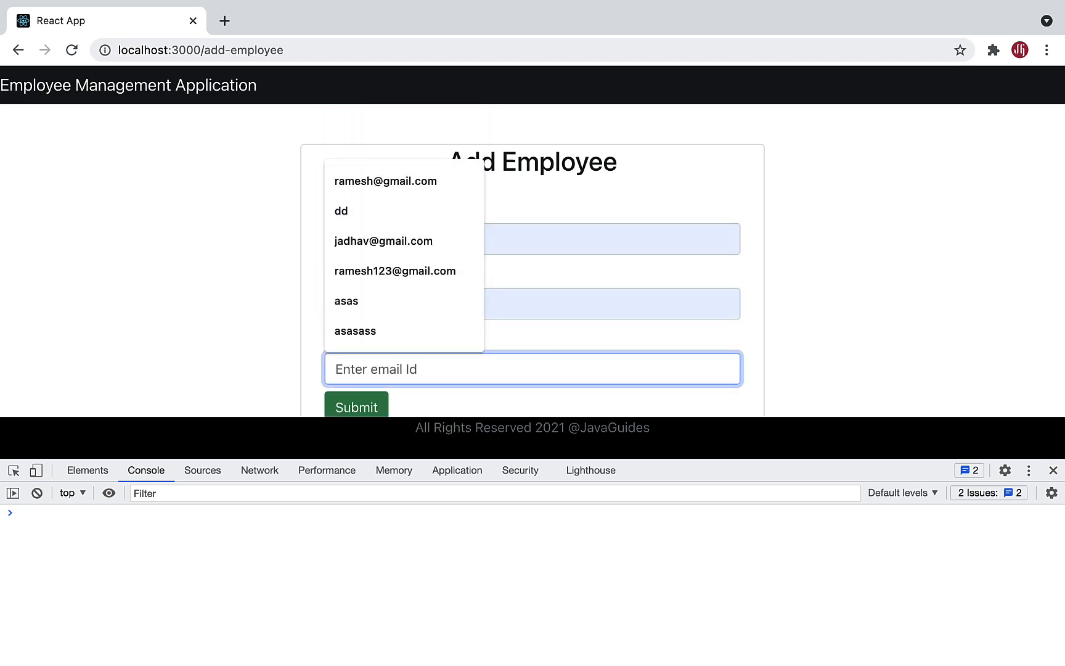
pyautogui.click(356, 407)
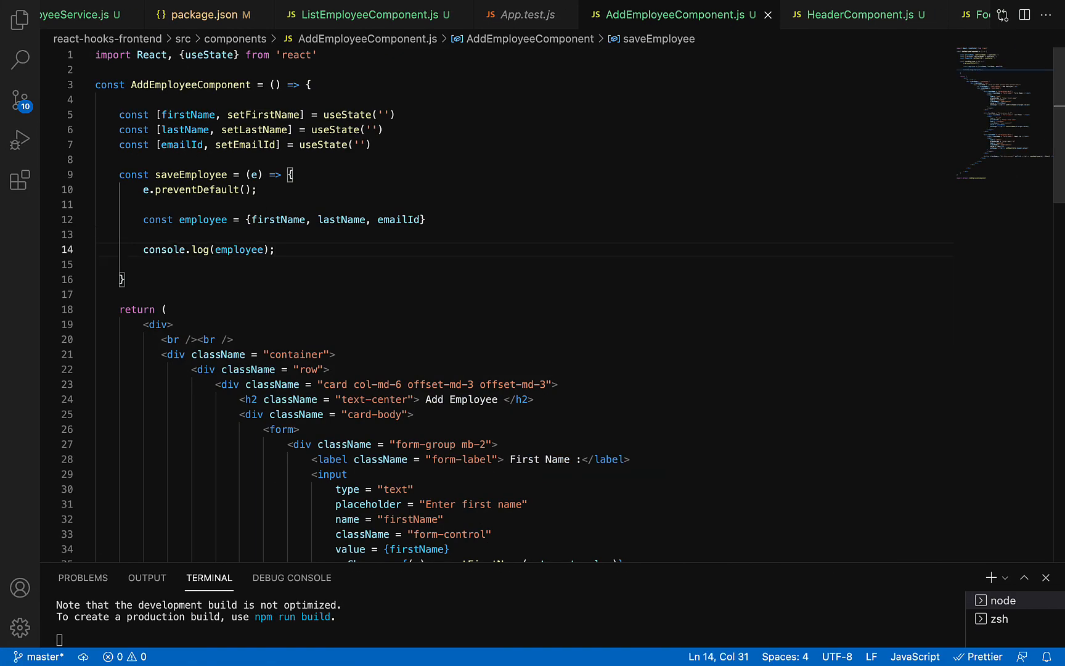
# Step: In EmployeeService.js, start a createEmployee(employee) method with a return statement
pyautogui.click(20, 19)
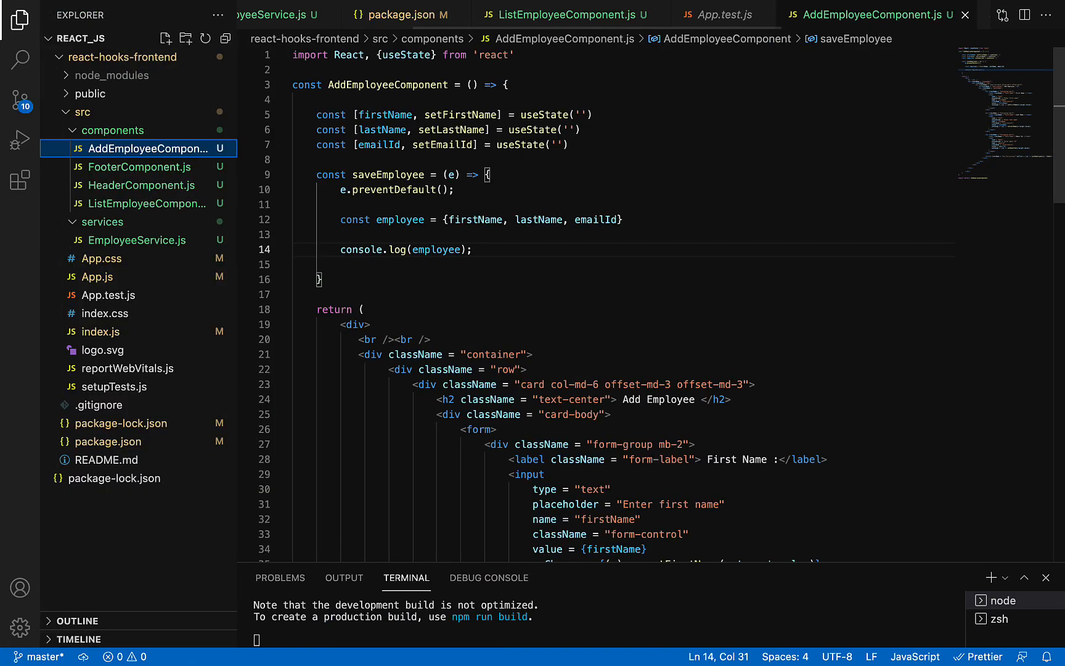
pyautogui.click(135, 240)
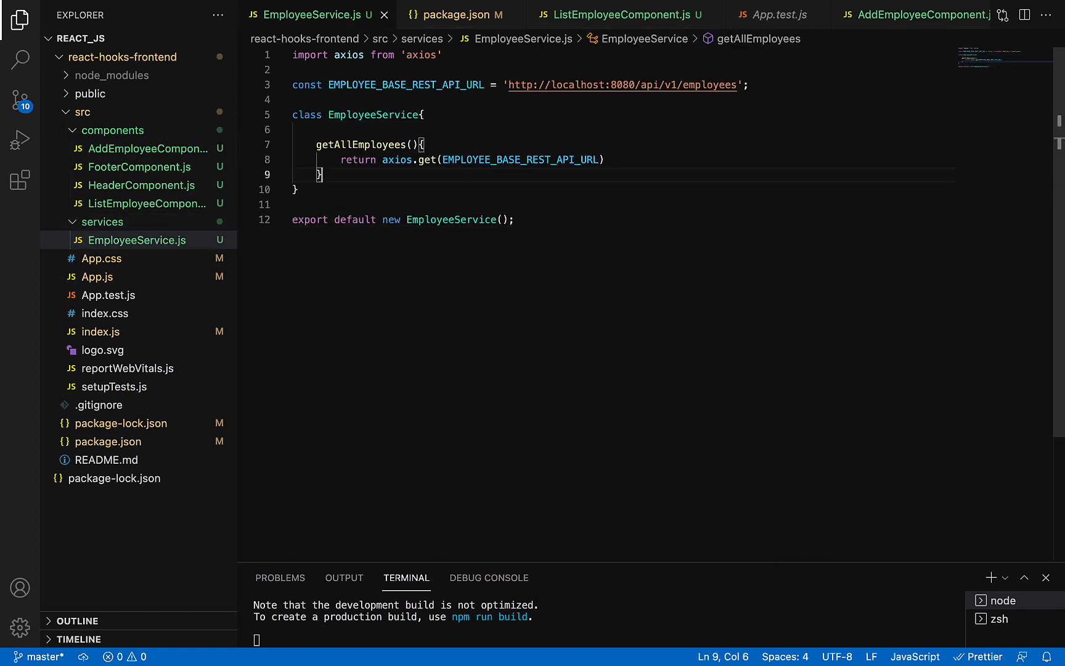
pyautogui.moveTo(361, 144)
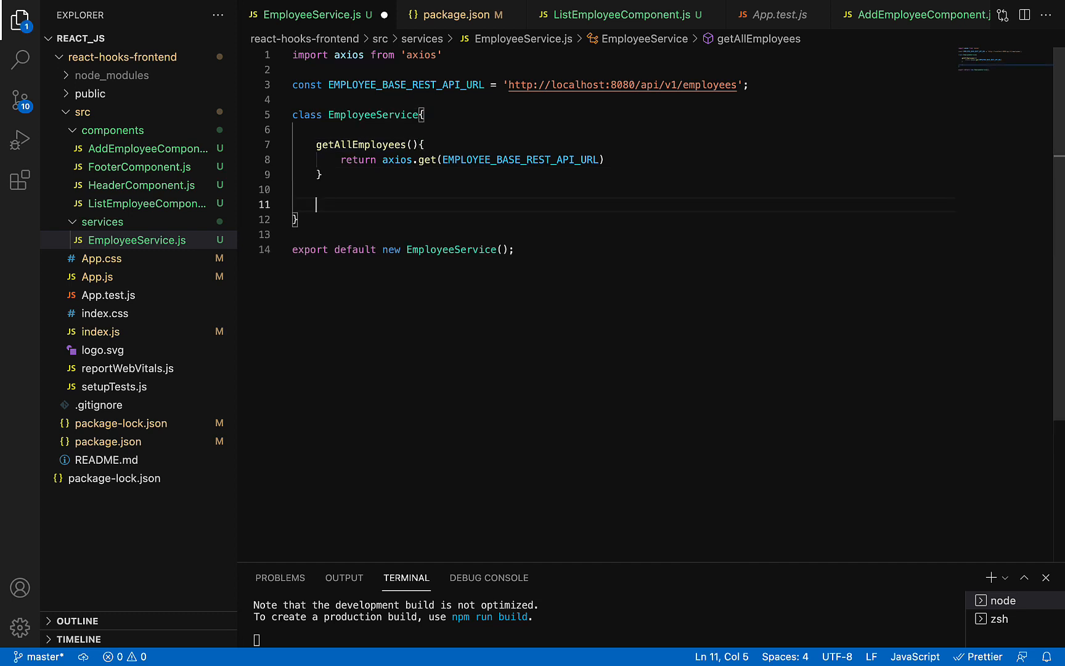
pyautogui.write('createEmpl')
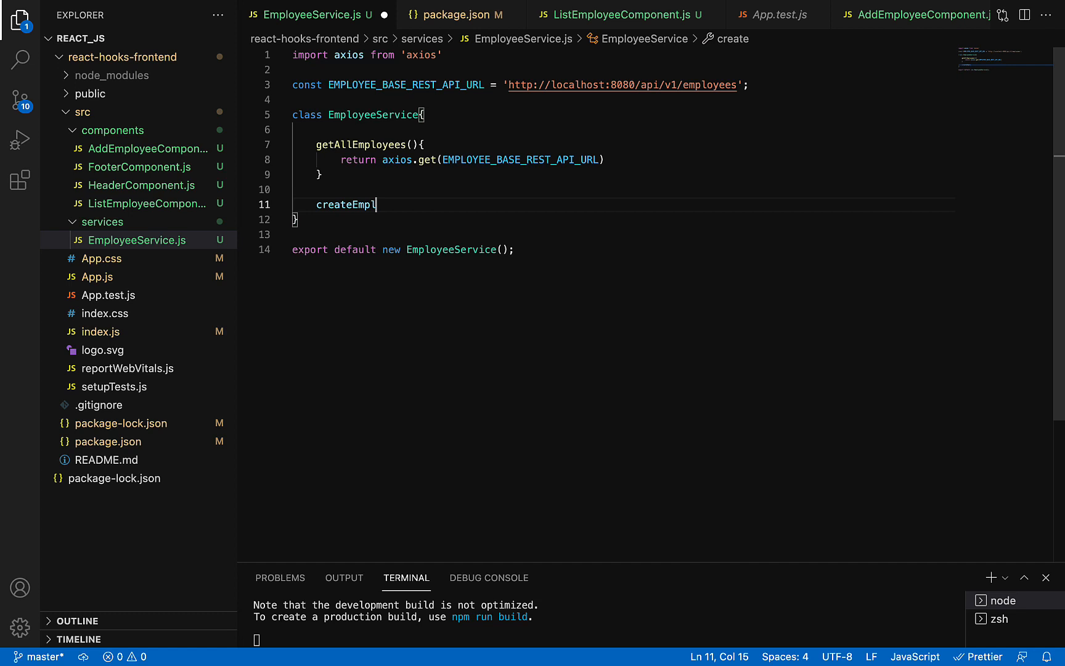
pyautogui.write('oyee()')
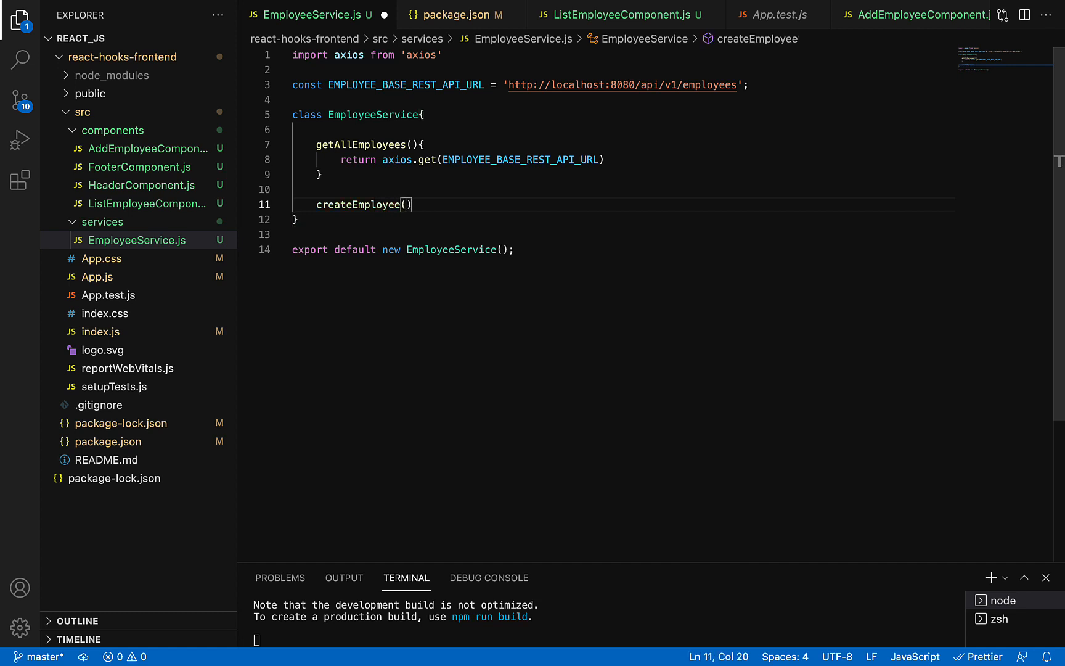
pyautogui.write('employee')
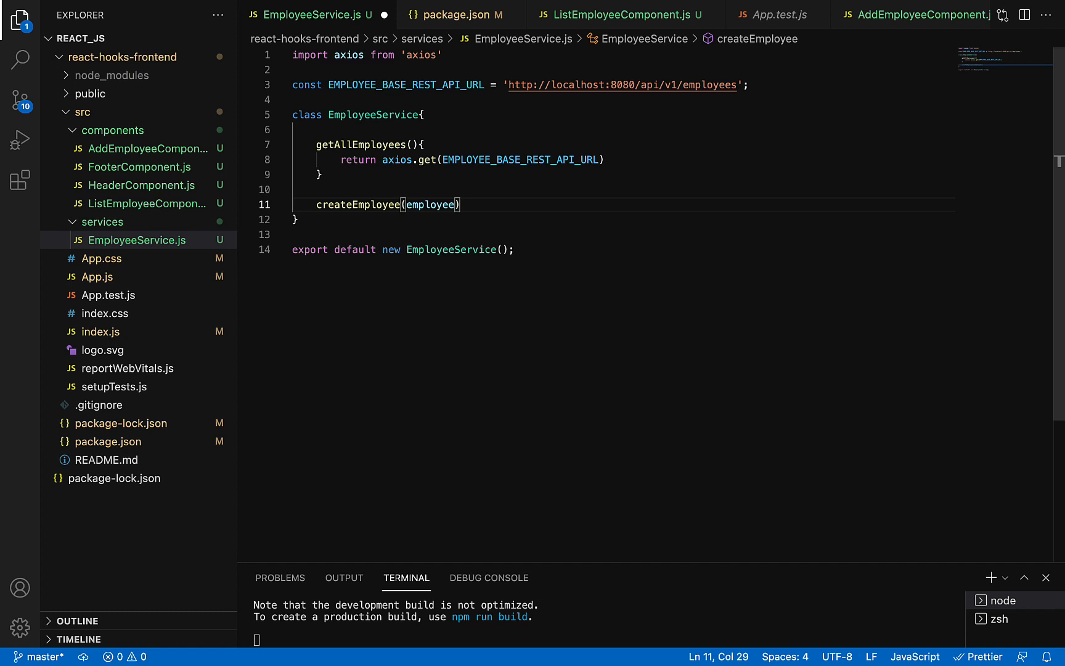
pyautogui.write('{')
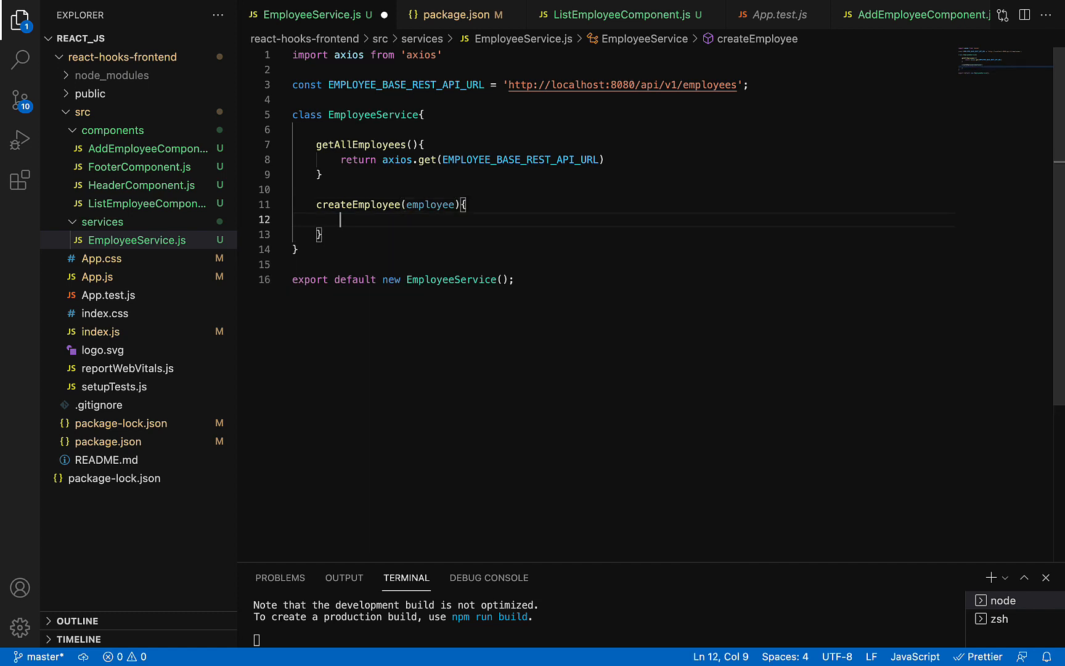
pyautogui.write('return')
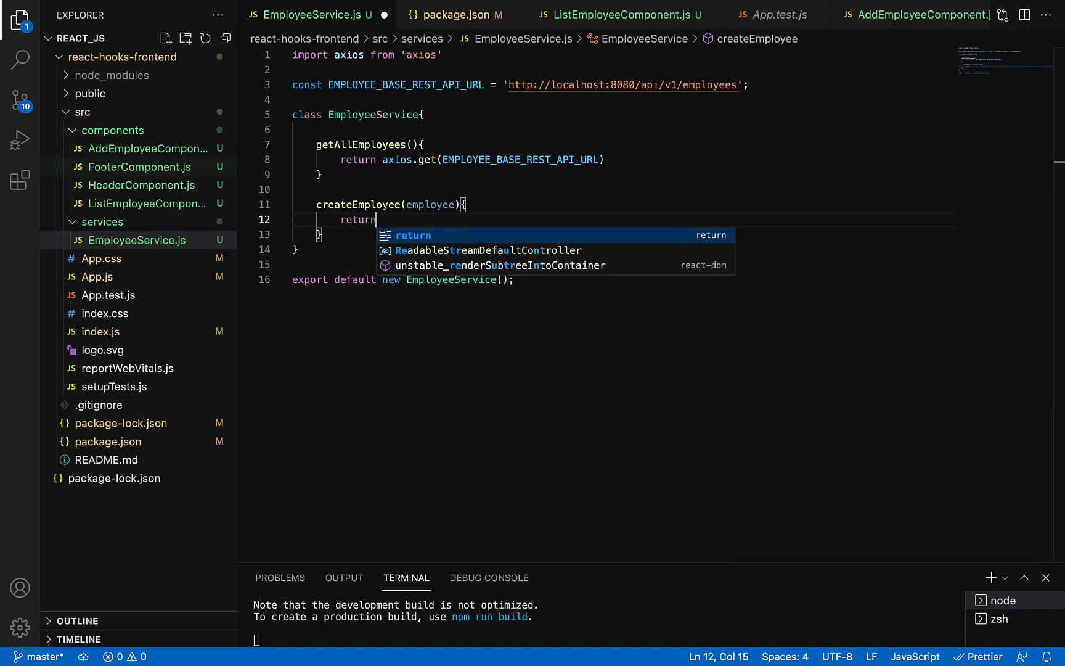
pyautogui.write('e')
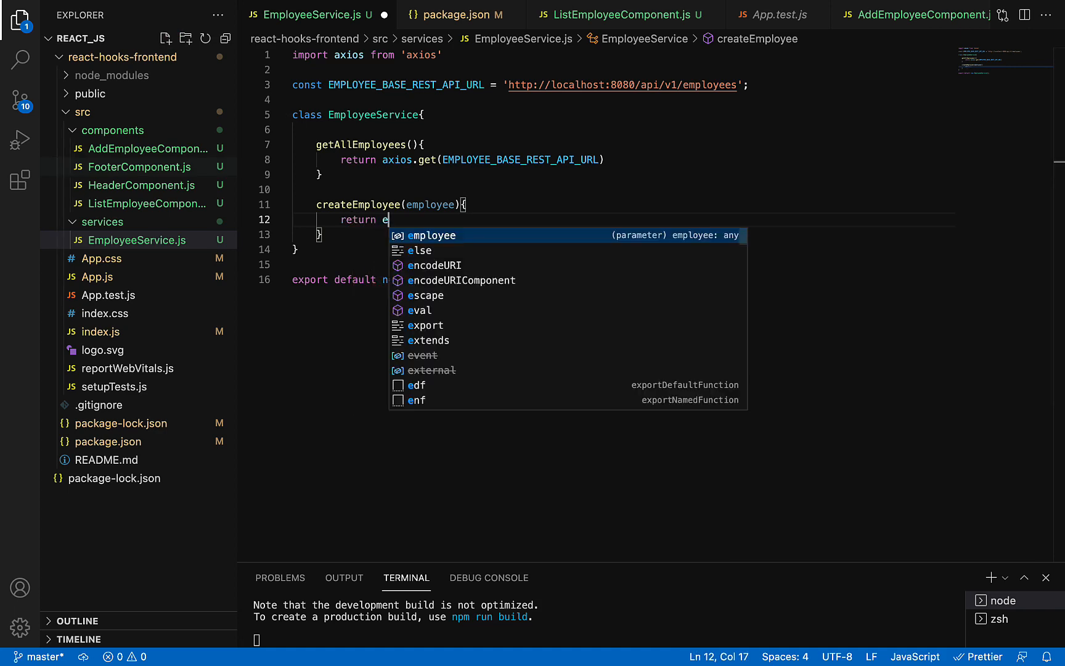
# Step: Return axios.post(EMPLOYEE_BASE_REST_API_URL, employee), then reopen AddEmployeeComponent.js
pyautogui.write('axios.')
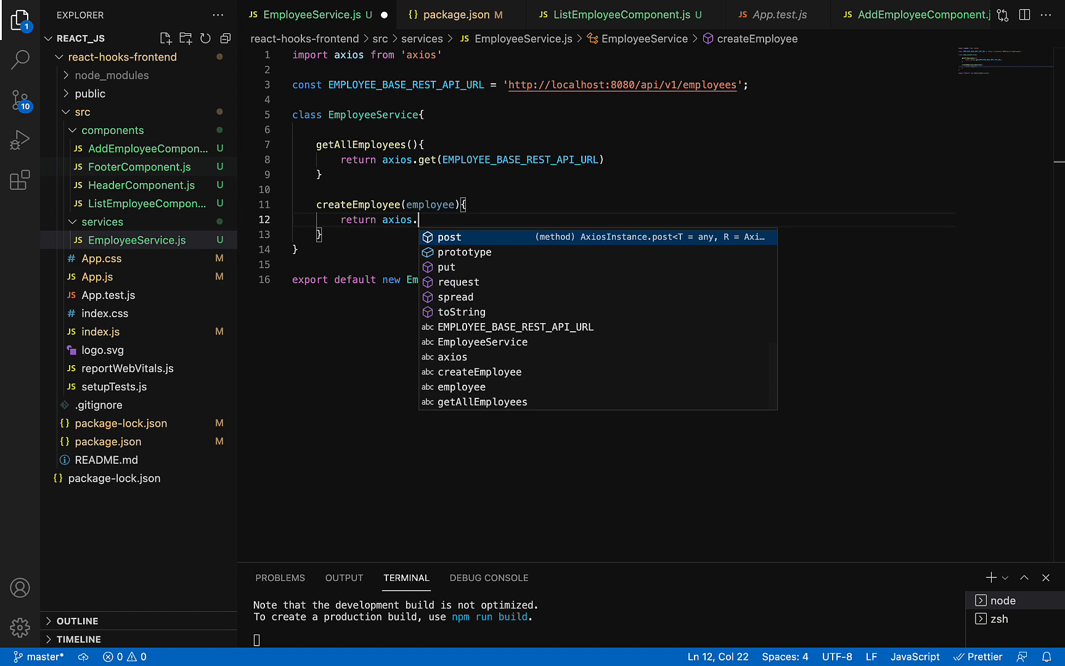
pyautogui.write('po')
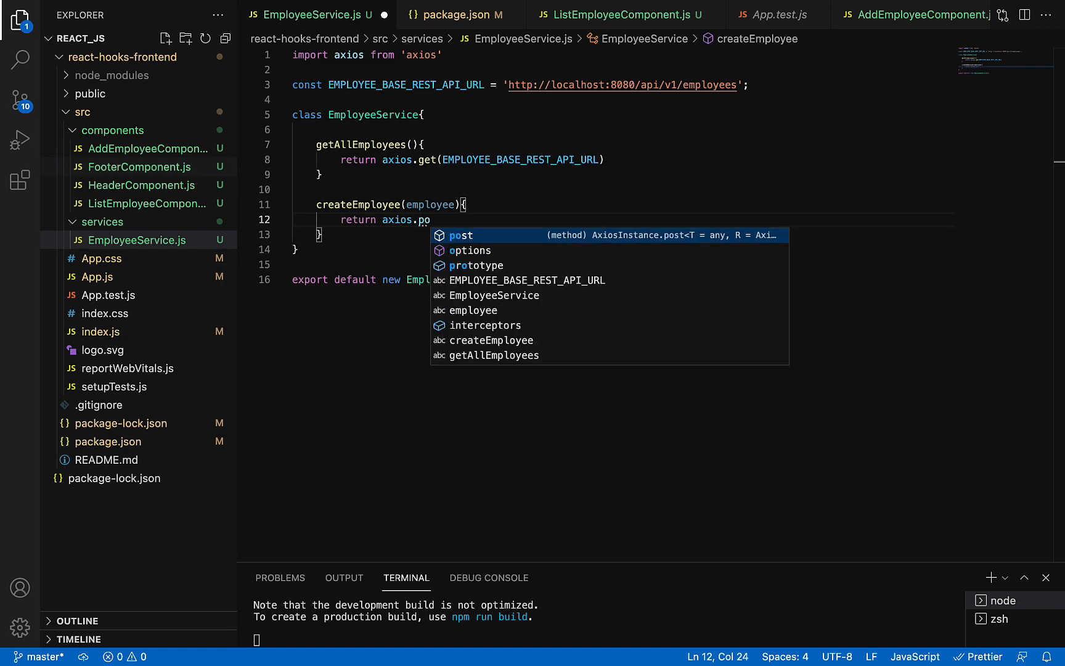
pyautogui.press('Tab')
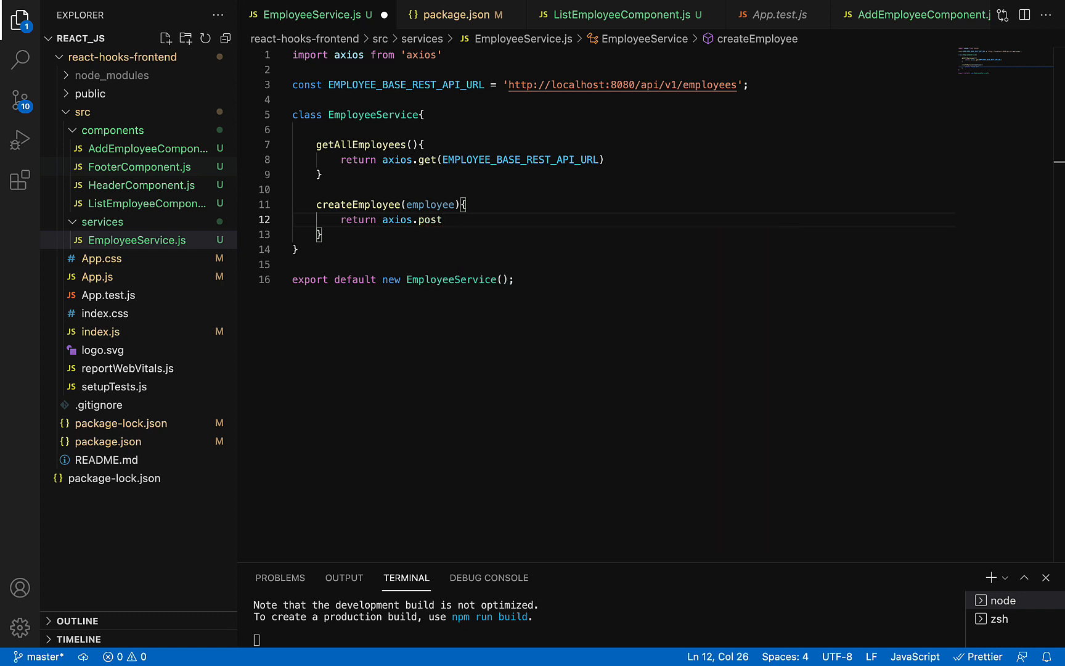
pyautogui.write('(E')
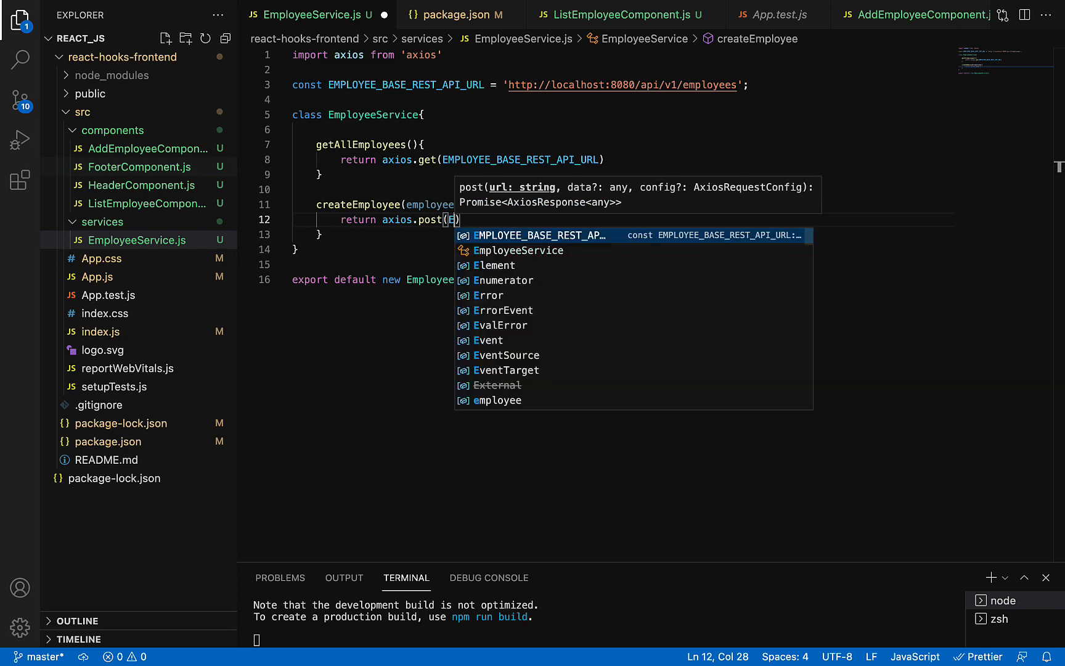
pyautogui.press('Tab')
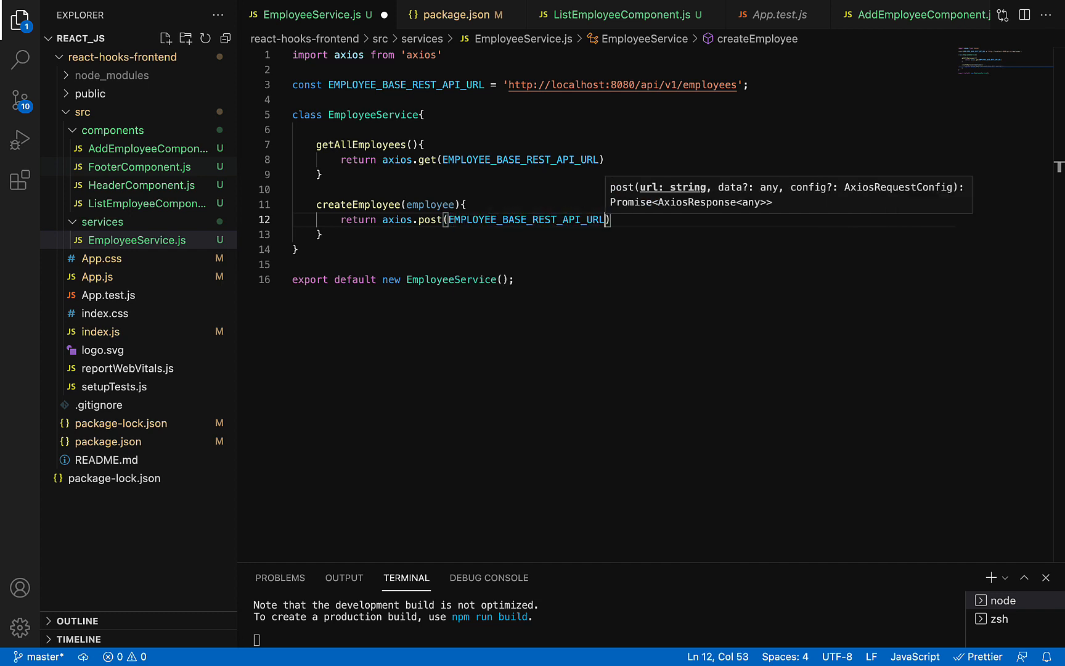
pyautogui.write(', employee')
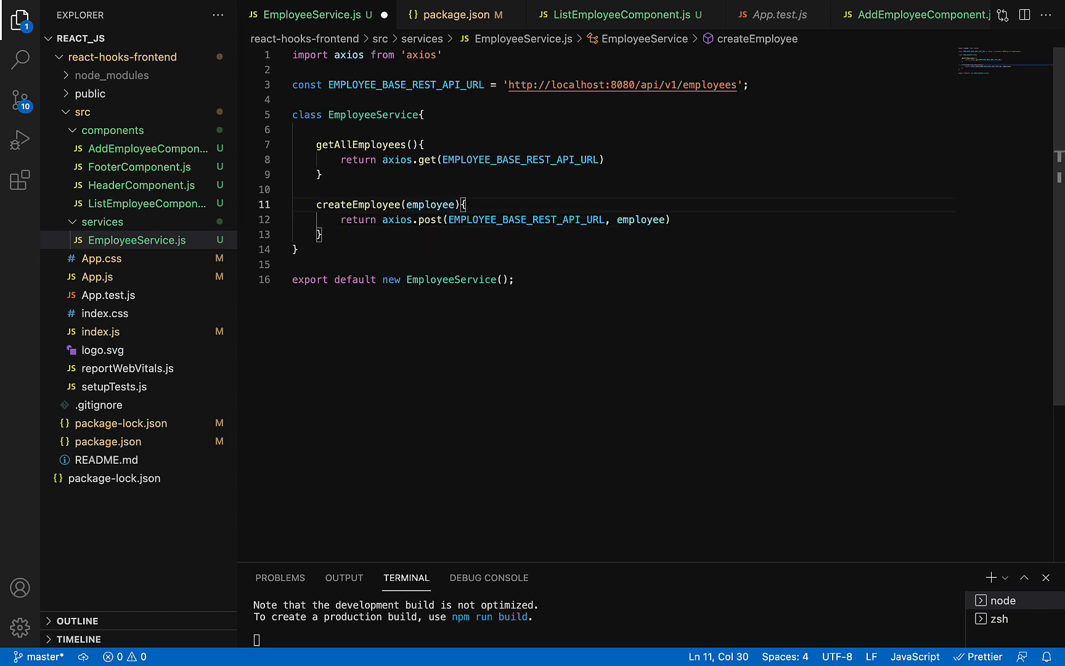
pyautogui.doubleClick(358, 203)
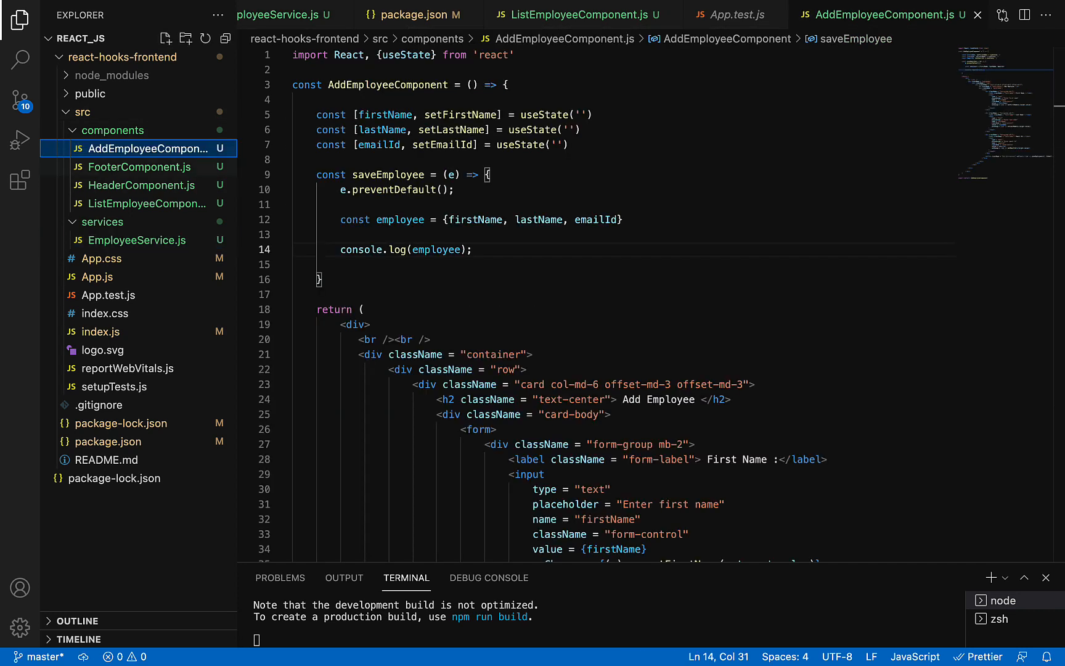
# Step: In saveEmployee, call EmployeeService.createEmployee(employee).then(response => { })
pyautogui.click(487, 175)
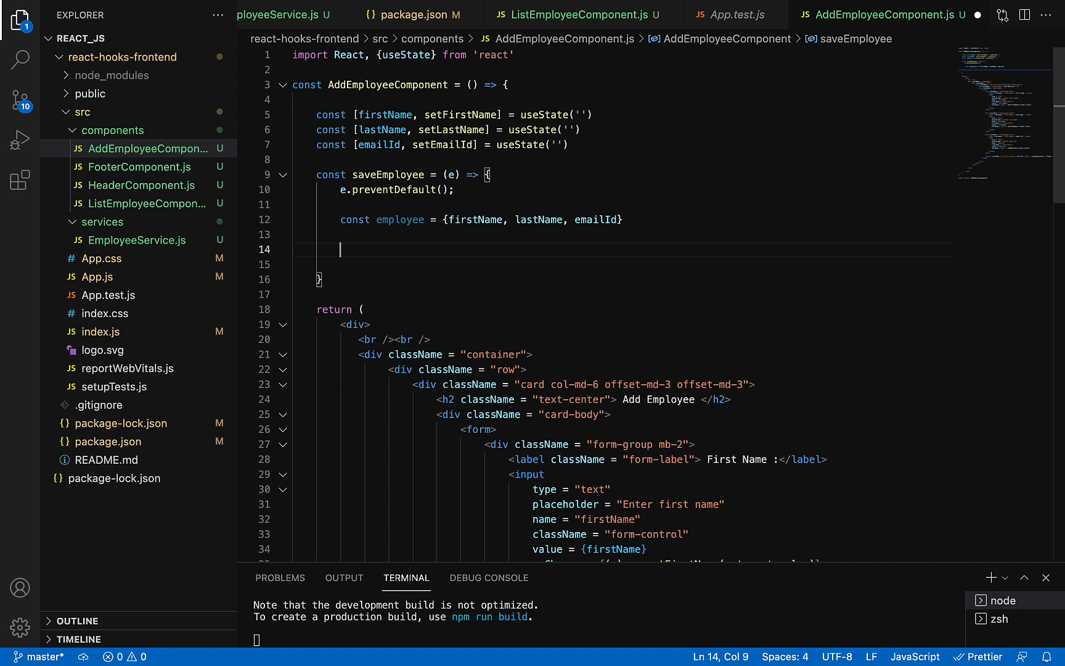
pyautogui.write('EmployeeService')
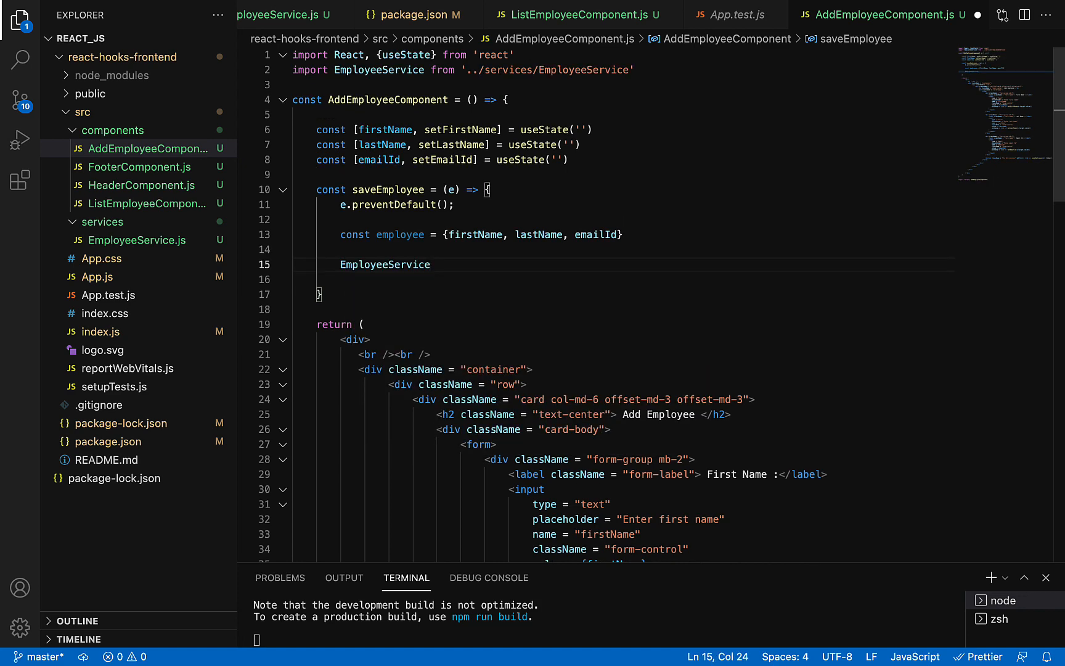
pyautogui.write('.createEmployee')
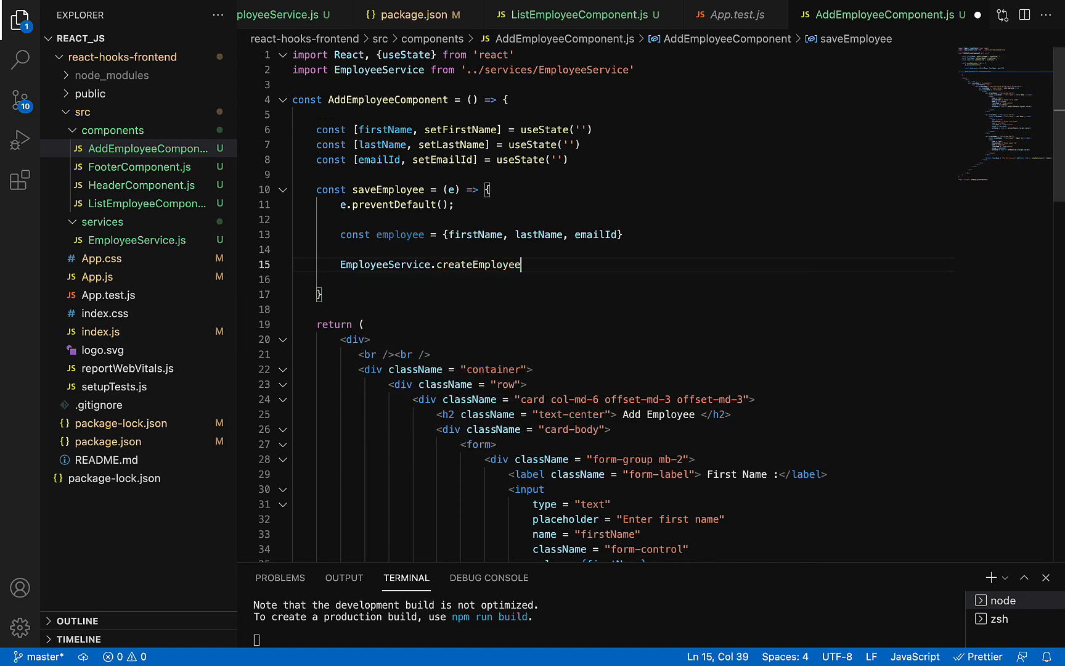
pyautogui.write('(employee')
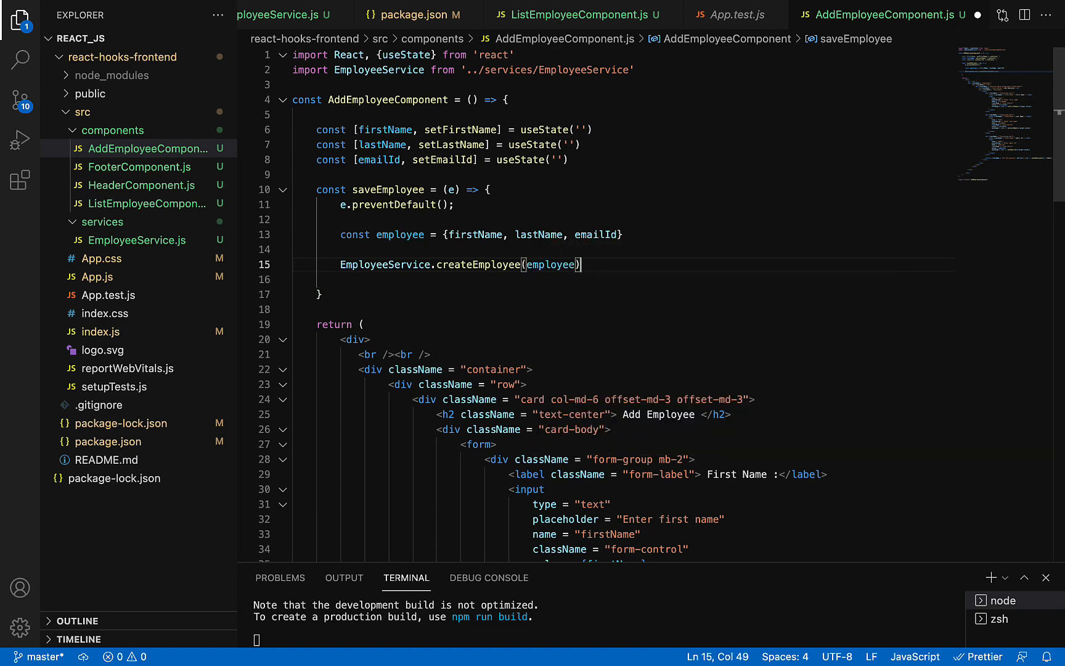
pyautogui.write('.then')
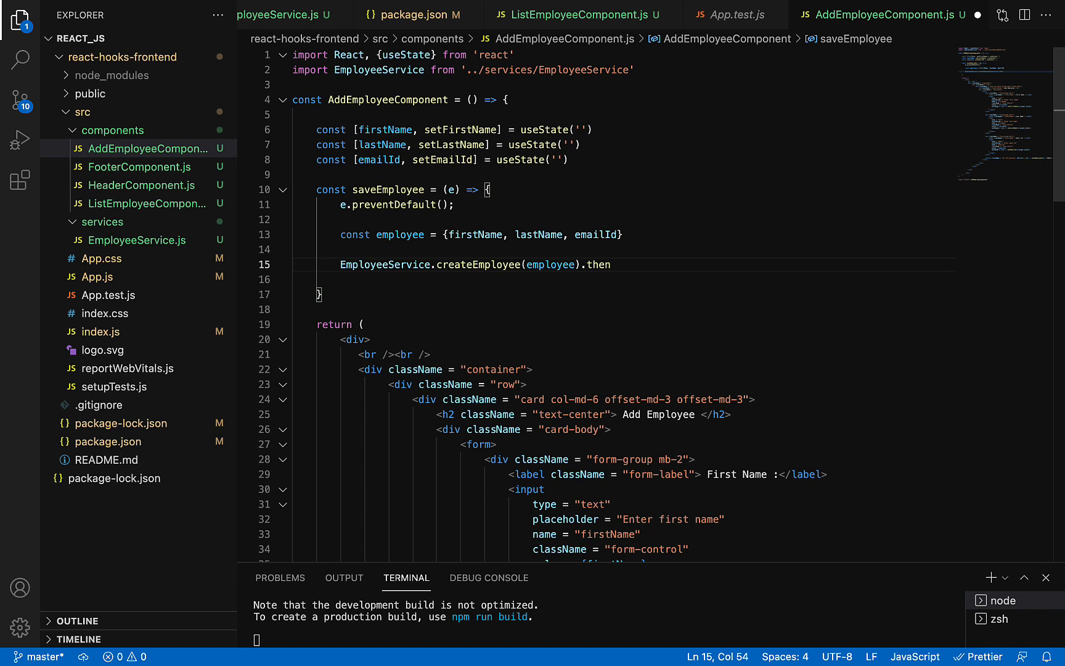
pyautogui.write('(response')
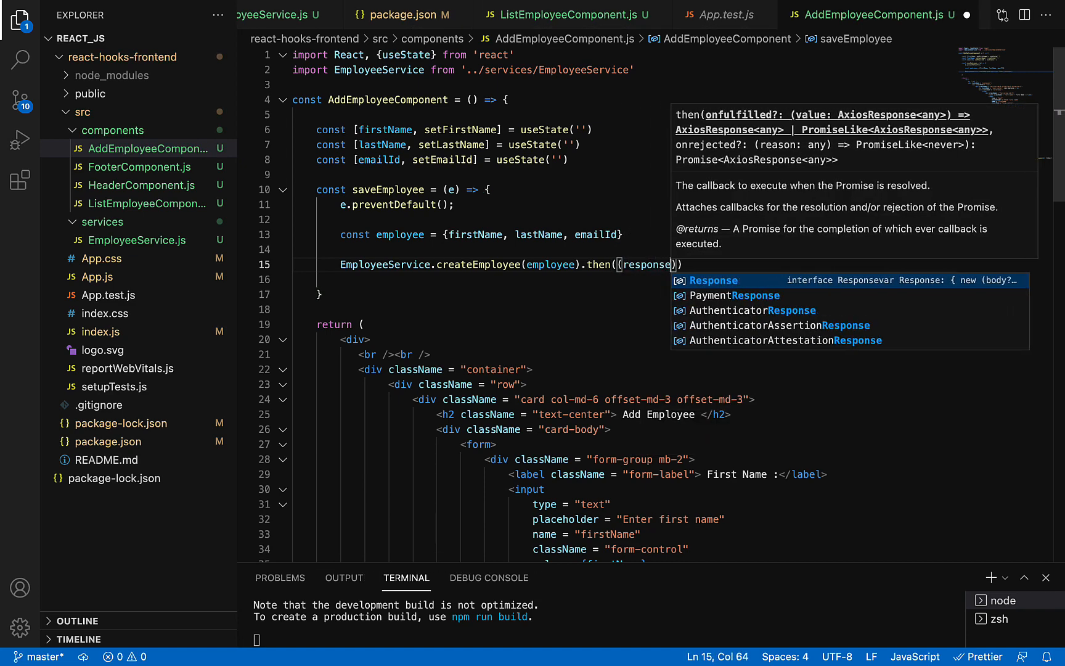
pyautogui.write('(')
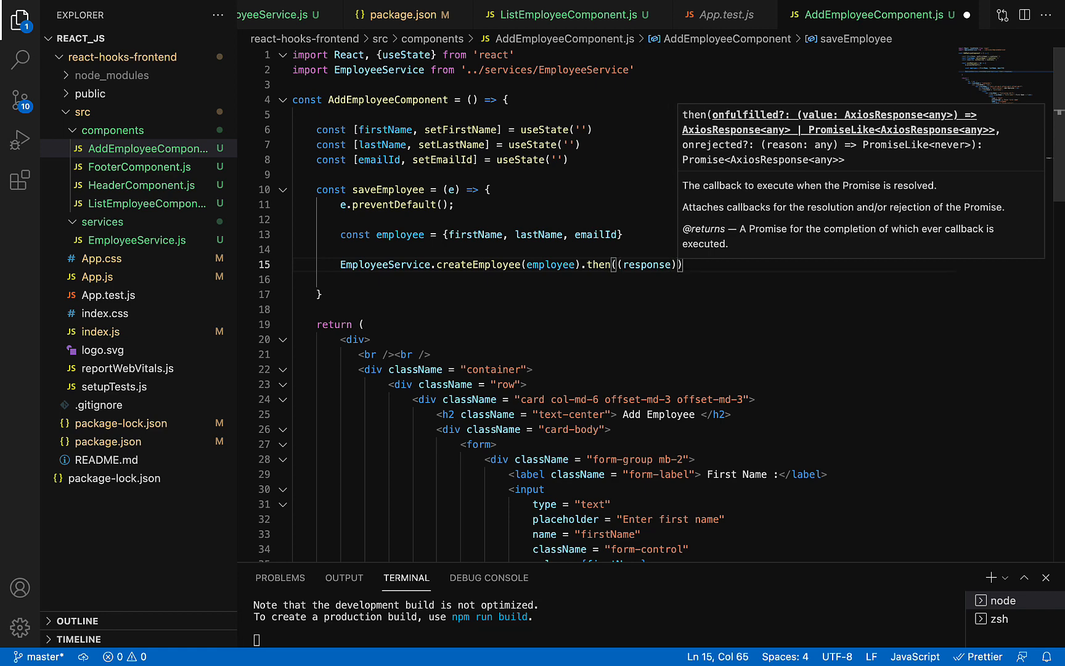
pyautogui.write('=> {}')
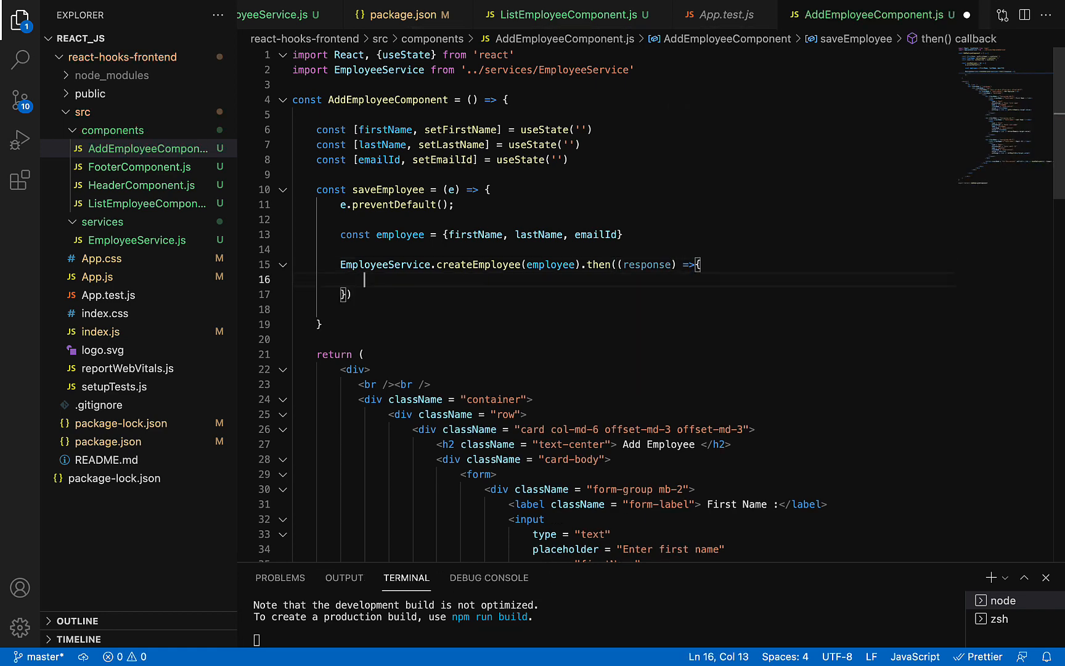
pyautogui.press('Backspace')
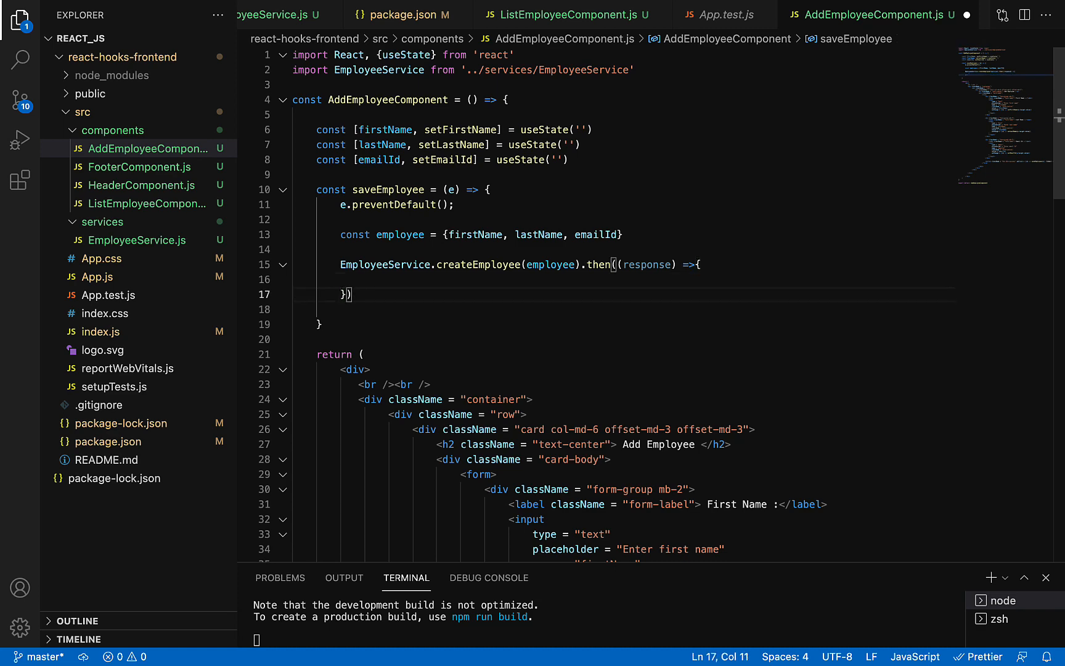
# Step: Add a .catch logging the error and log response.data inside the .then callback
pyautogui.write('.catch(error =>')
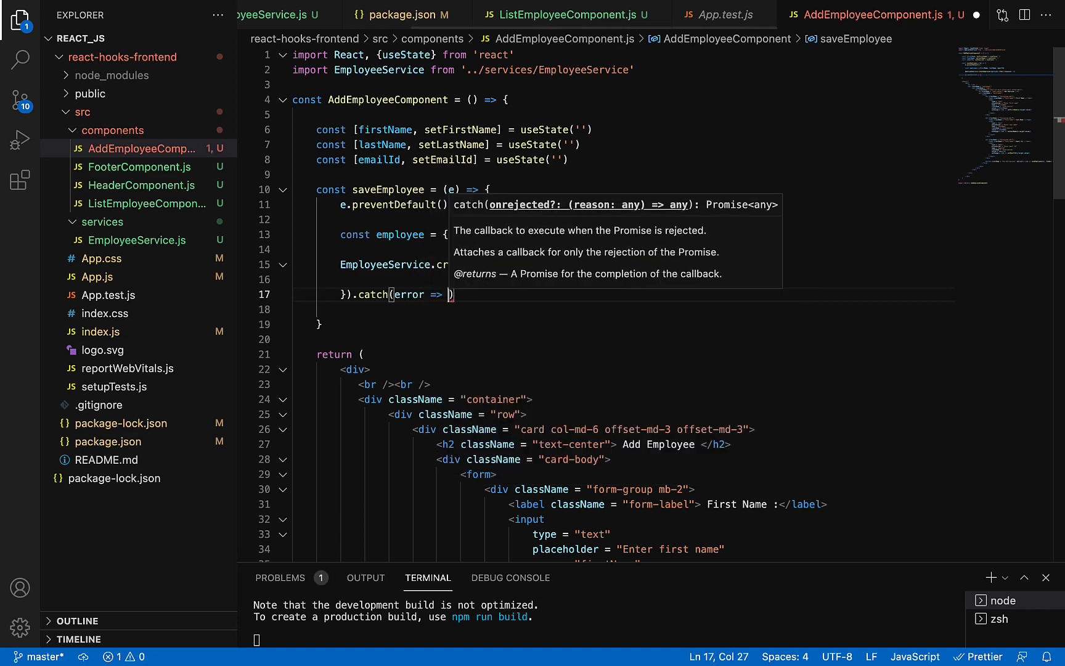
pyautogui.write('console')
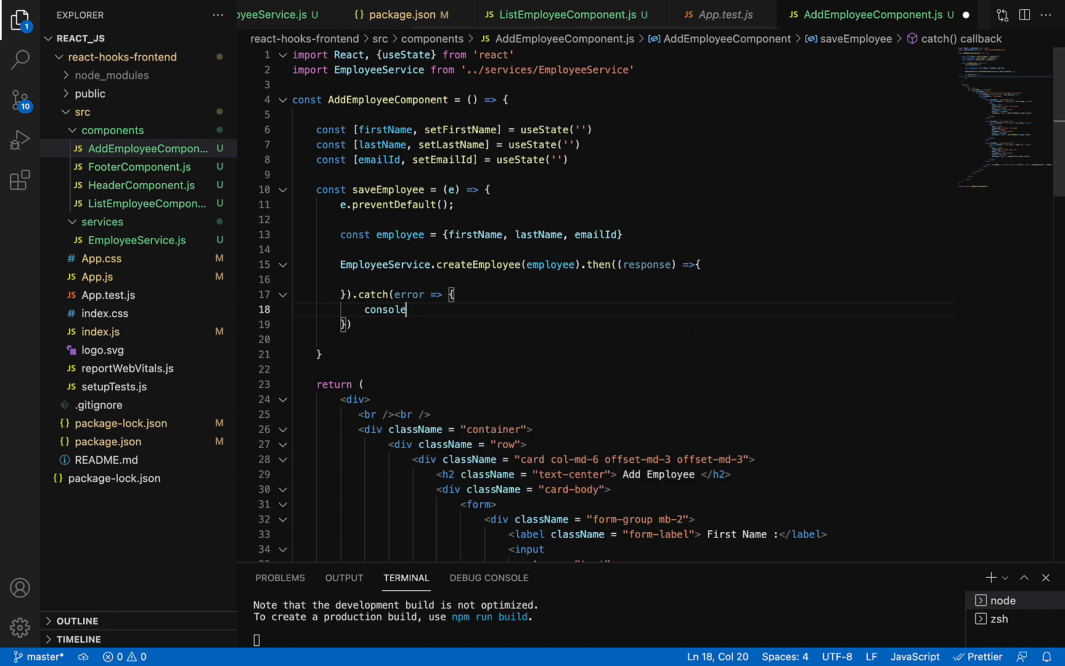
pyautogui.write('.log')
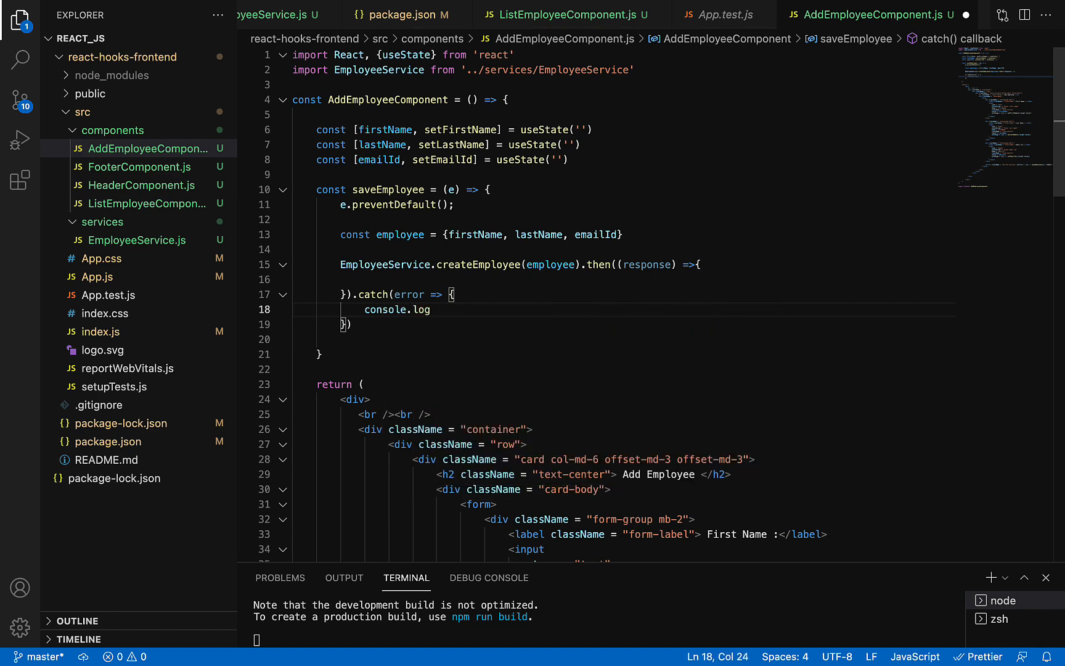
pyautogui.write('e)')
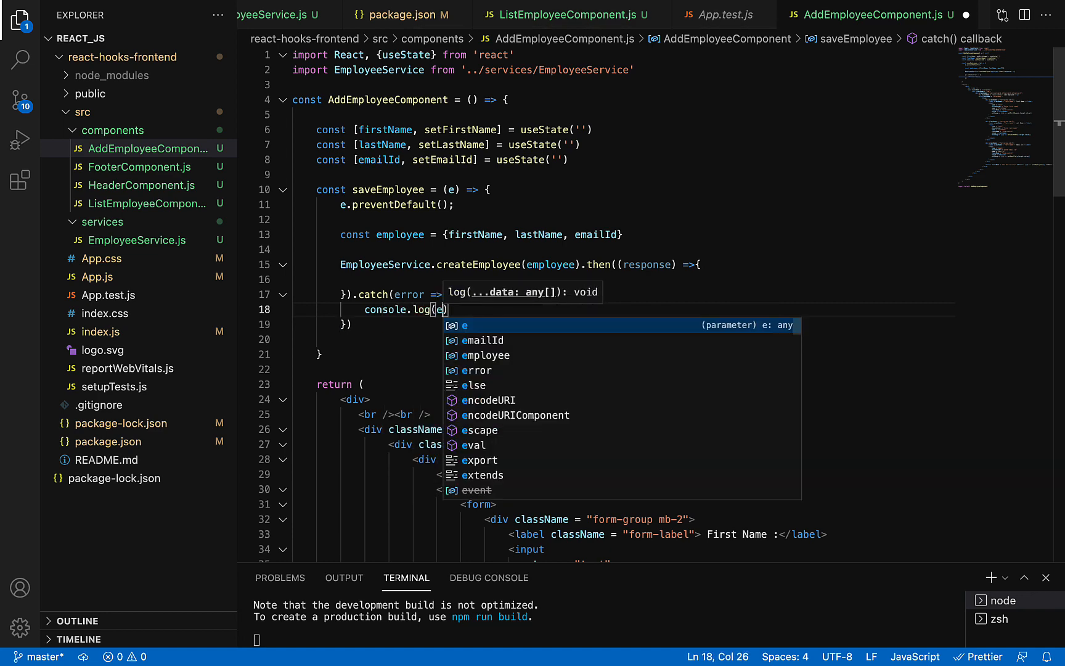
pyautogui.write('console.error()')
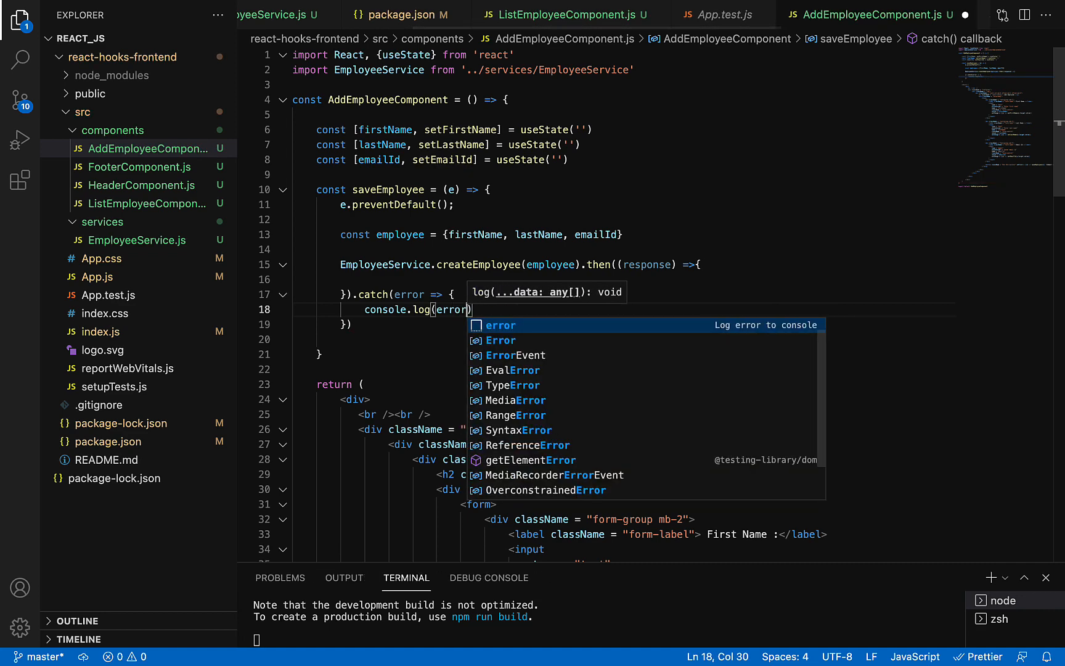
pyautogui.write('console.log(response.data)')
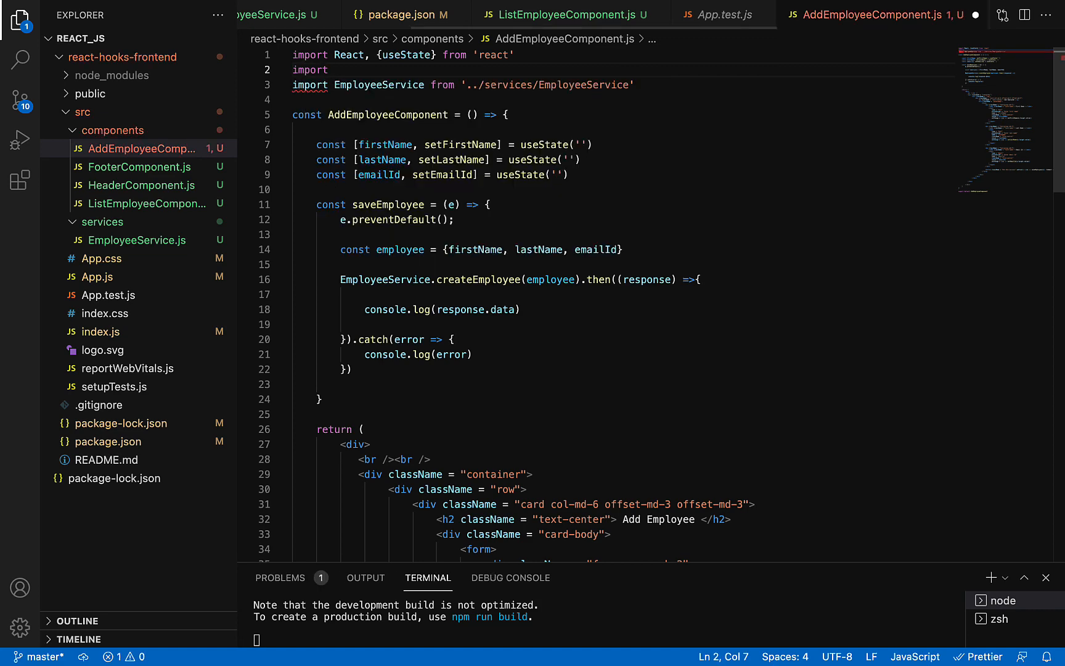
# Step: Import {useHistory} from 'react-router-dom' at the top of the component
pyautogui.write('from')
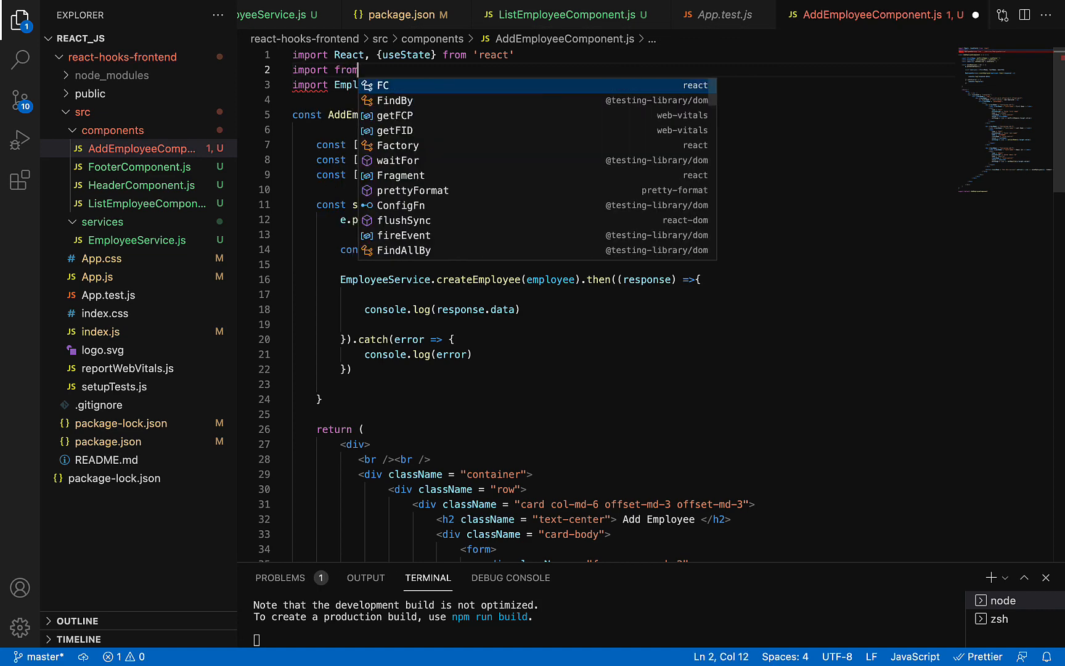
pyautogui.write("''")
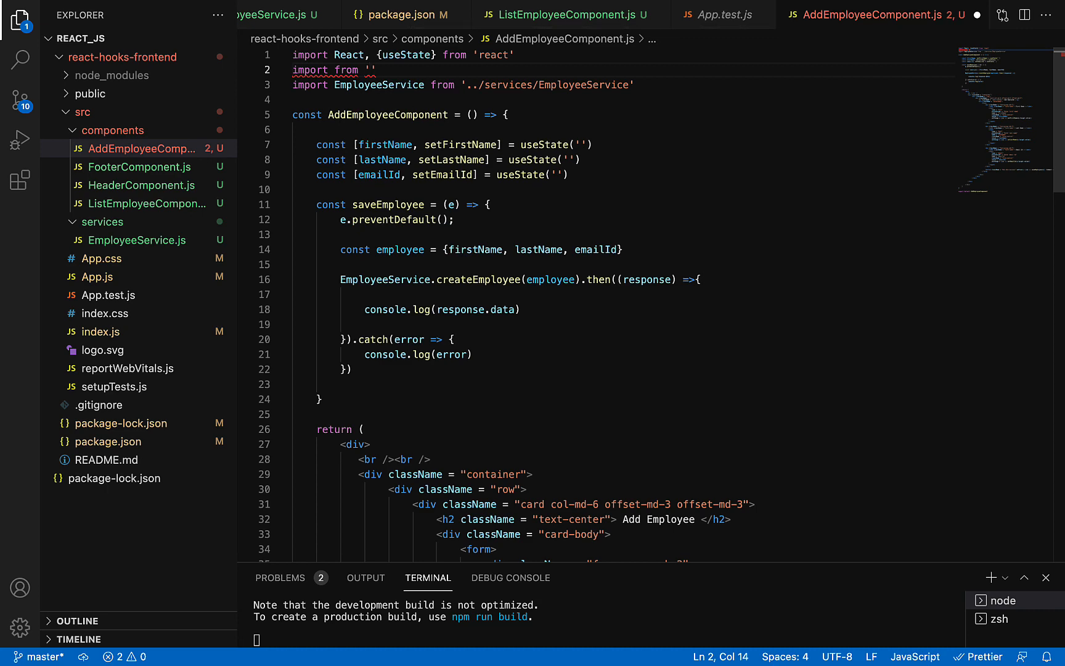
pyautogui.write('r')
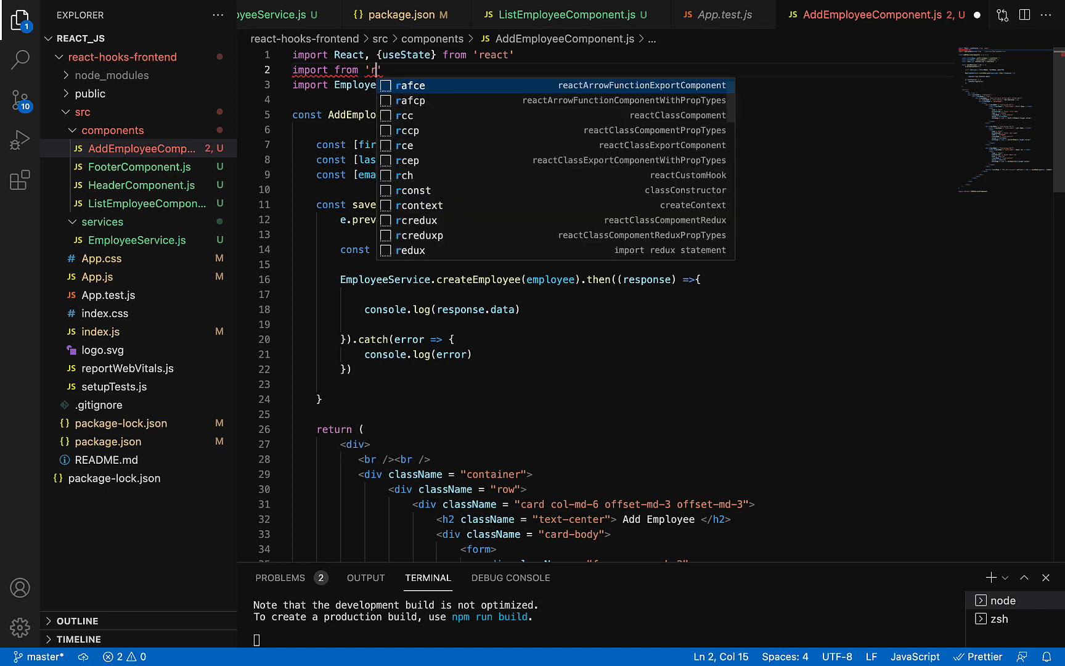
pyautogui.write('react-router-dom')
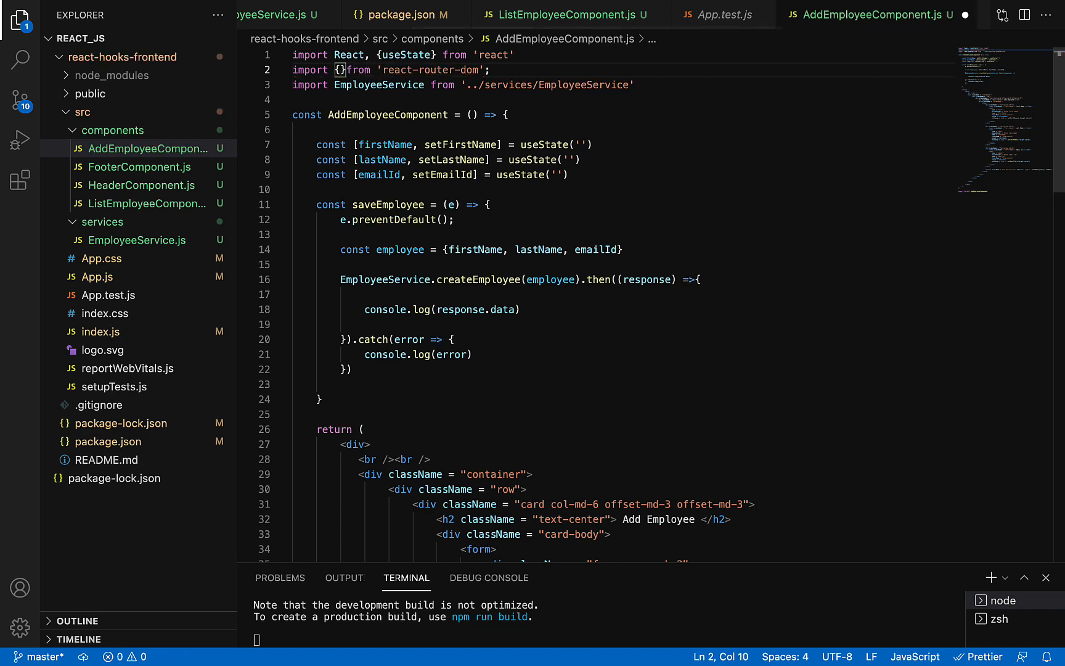
pyautogui.write('useHistory')
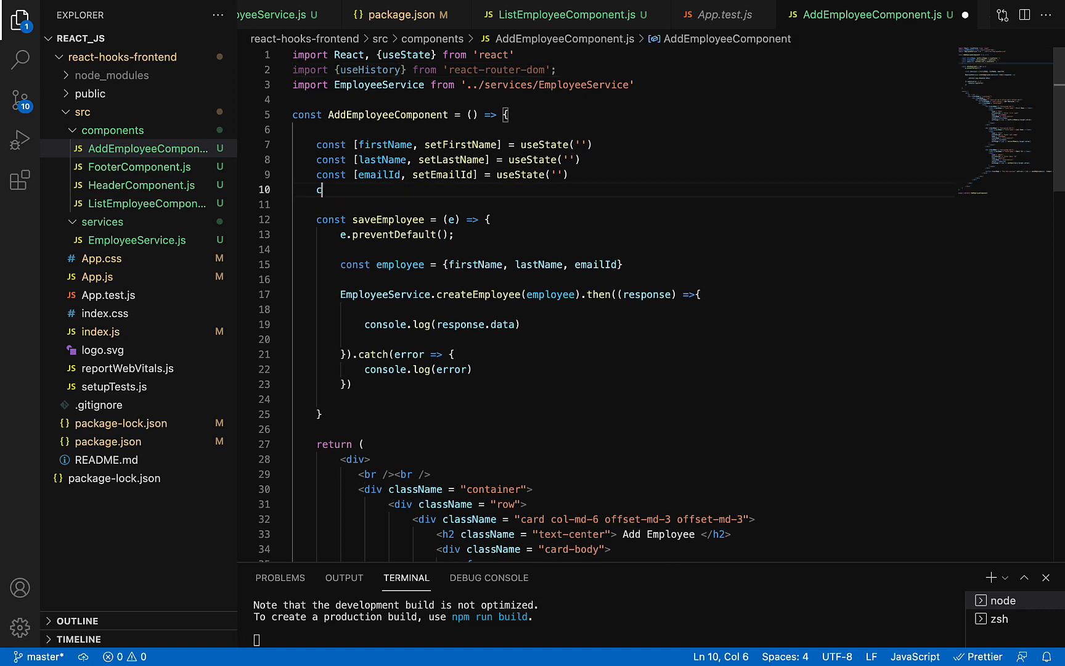
# Step: Declare const history = useHistory(); and start history.push() after the response log
pyautogui.write('const')
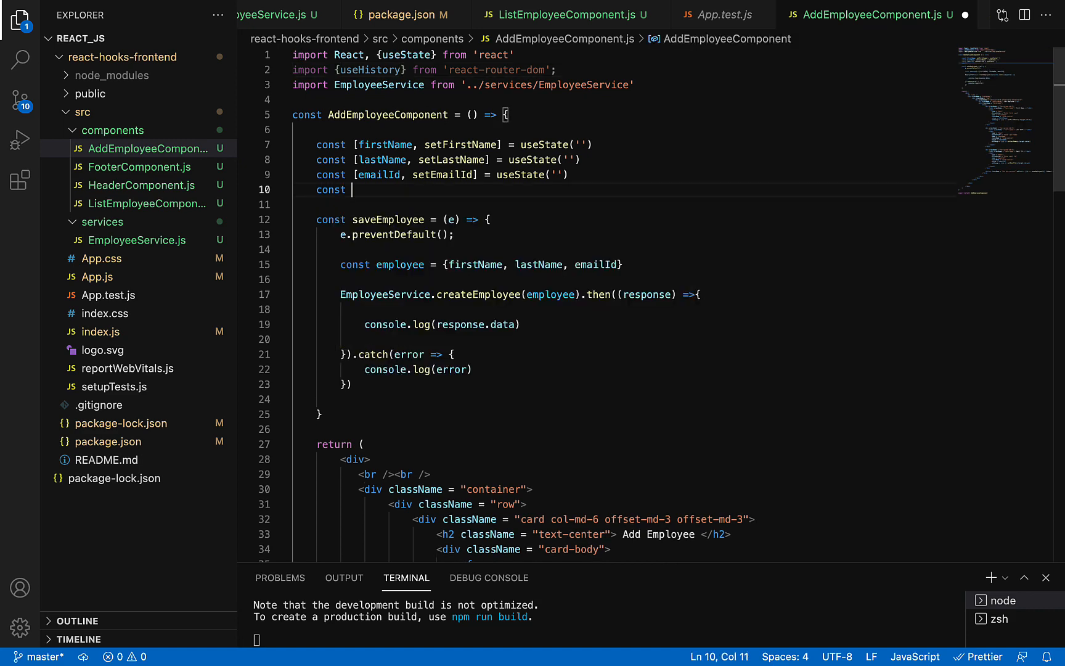
pyautogui.write('history = useHistory(')
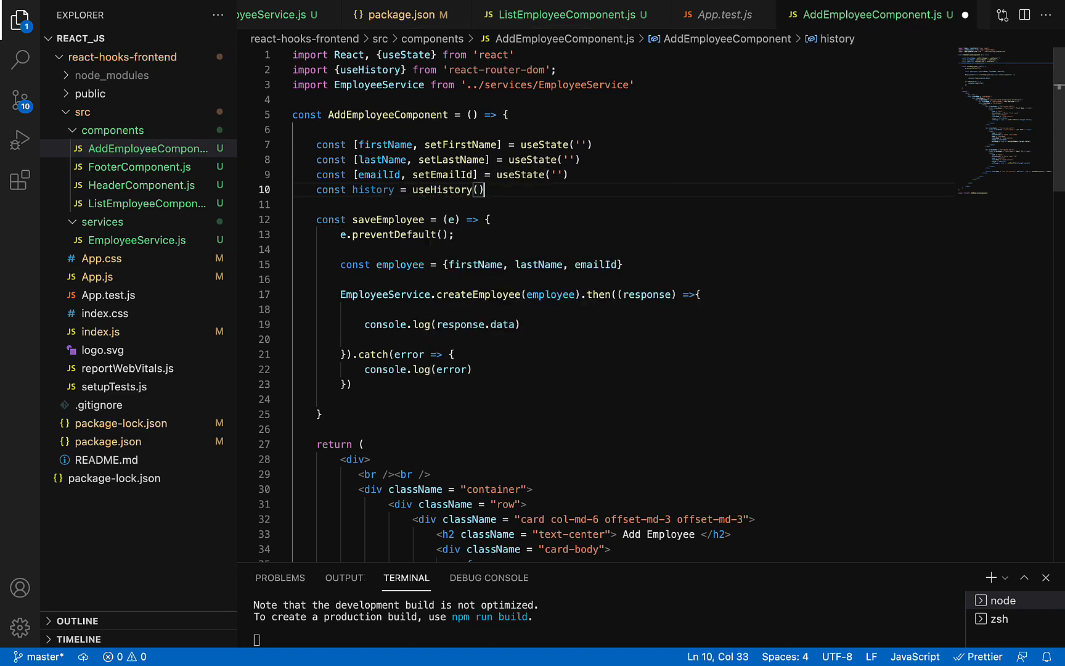
pyautogui.write(';')
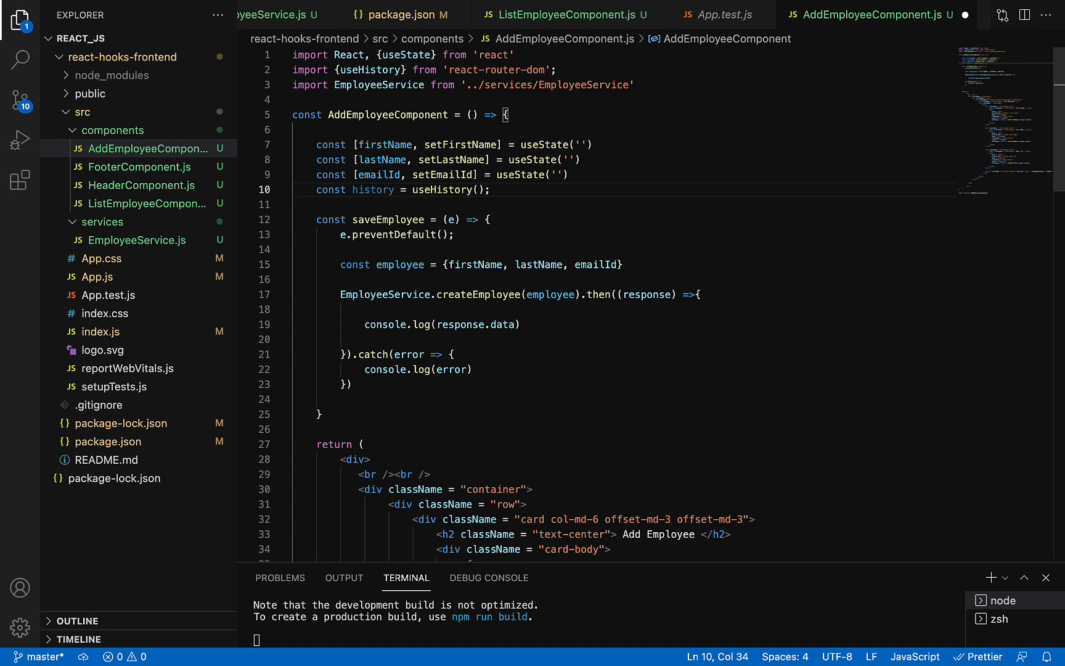
pyautogui.doubleClick(372, 190)
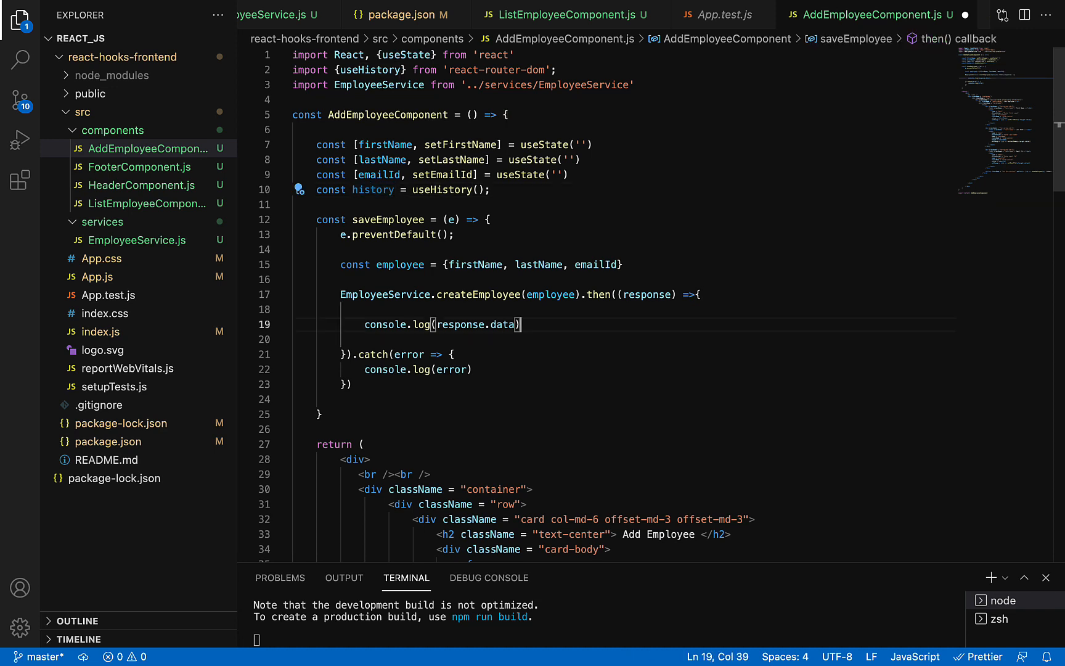
pyautogui.write('history.push')
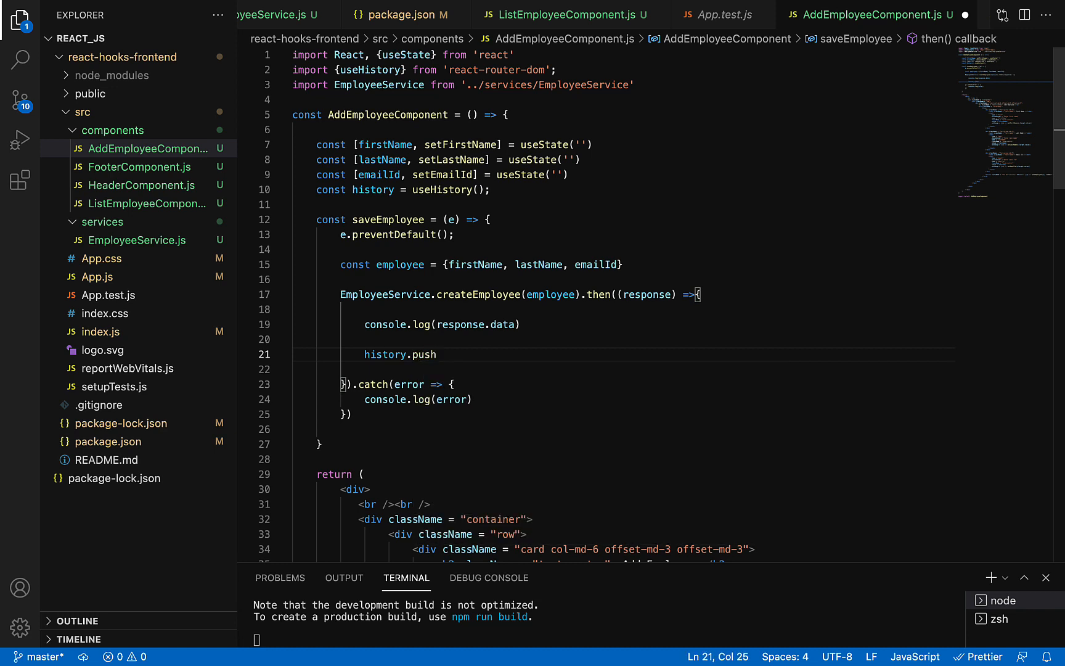
pyautogui.write('()')
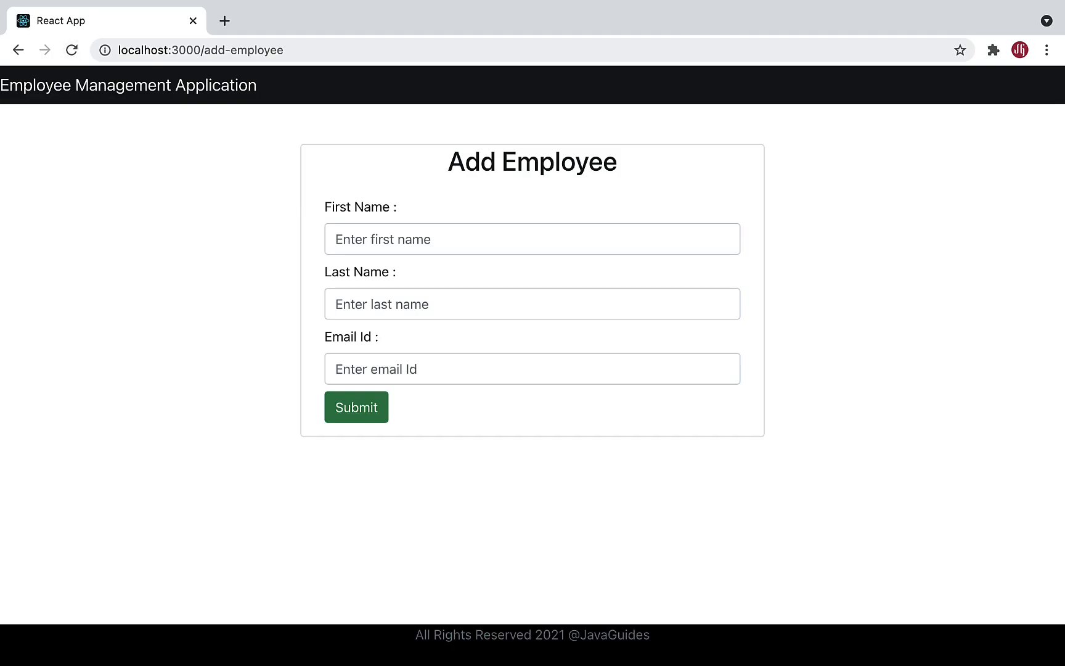
pyautogui.write('ramesh')
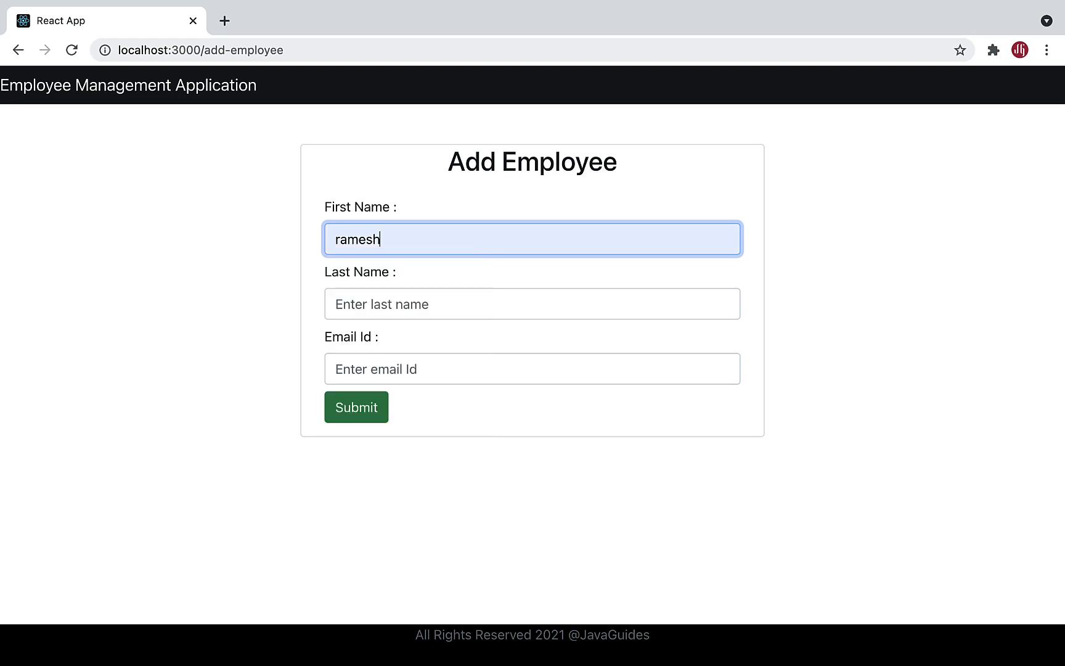
pyautogui.write('fadatare')
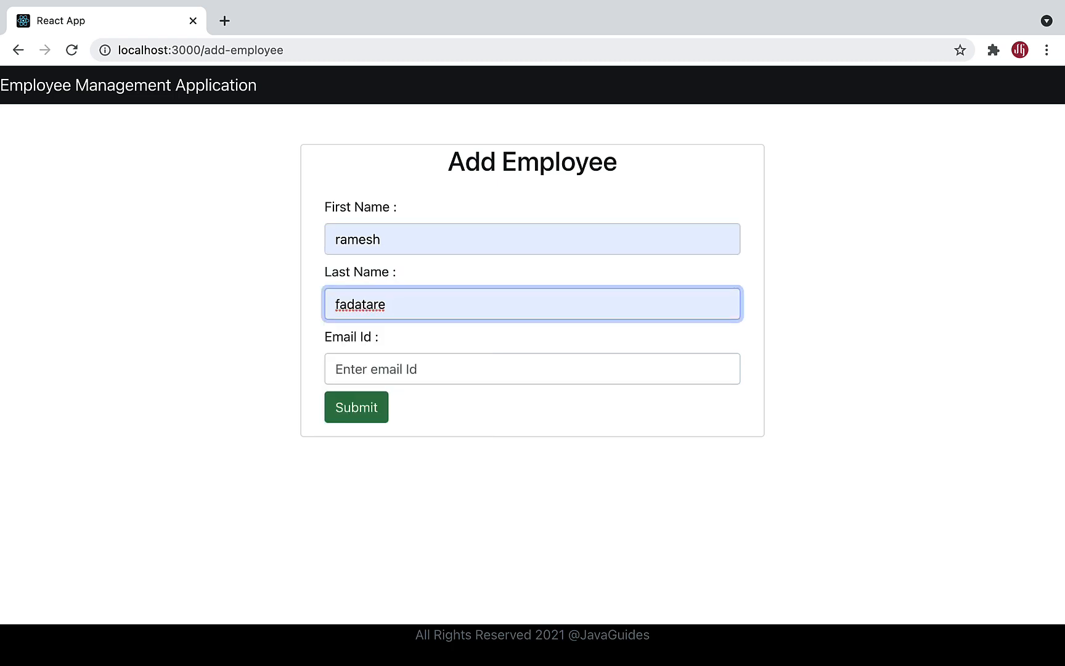
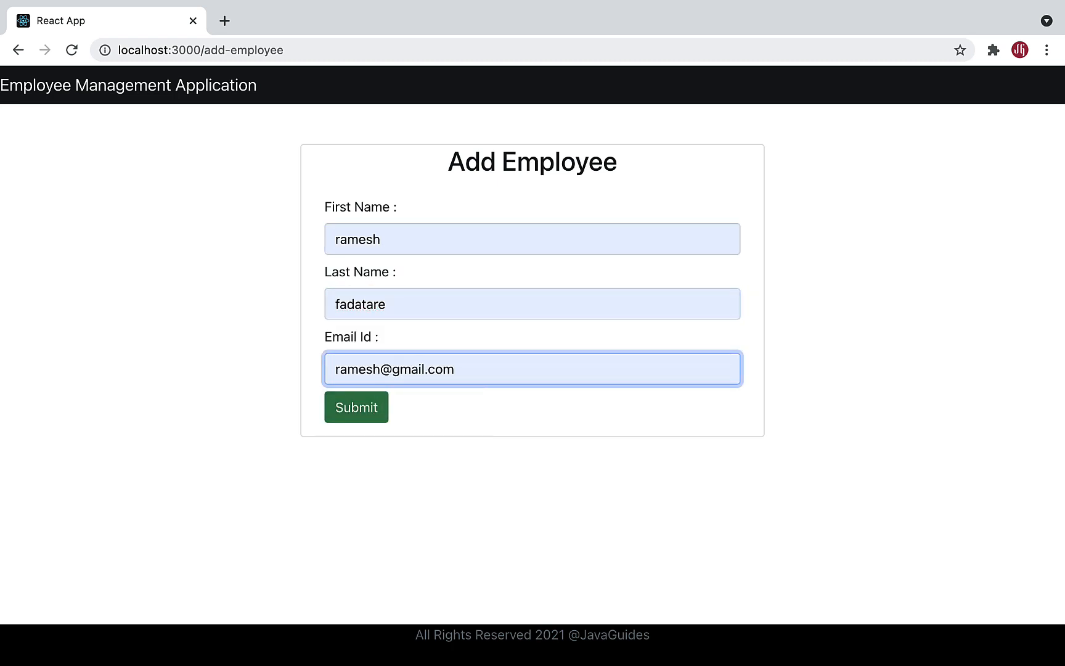
pyautogui.click(356, 406)
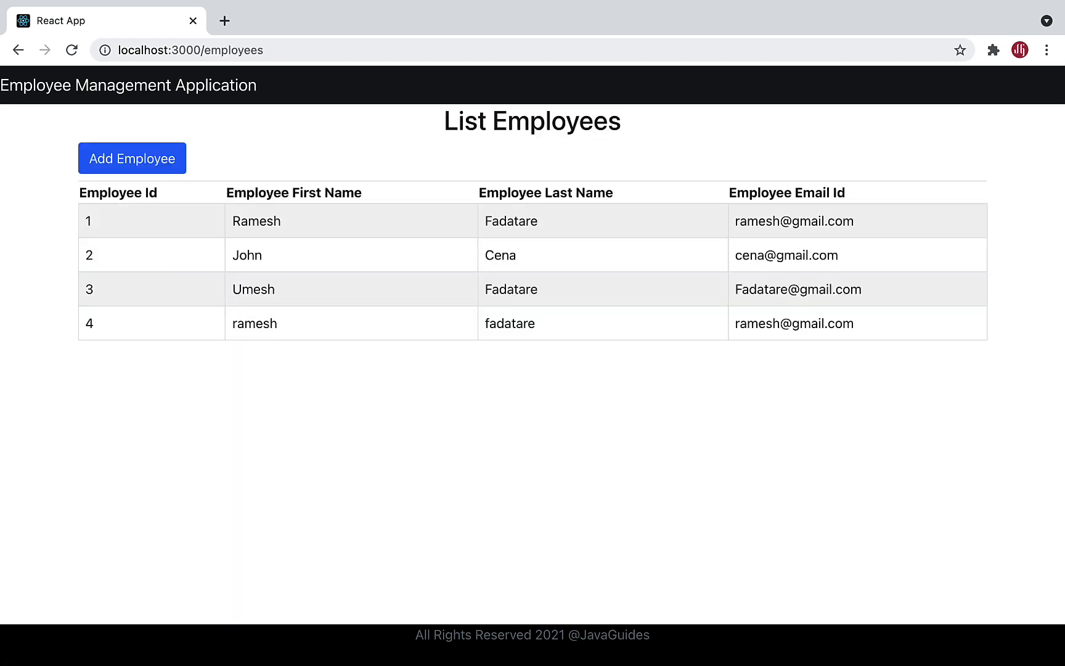
pyautogui.doubleClick(254, 323)
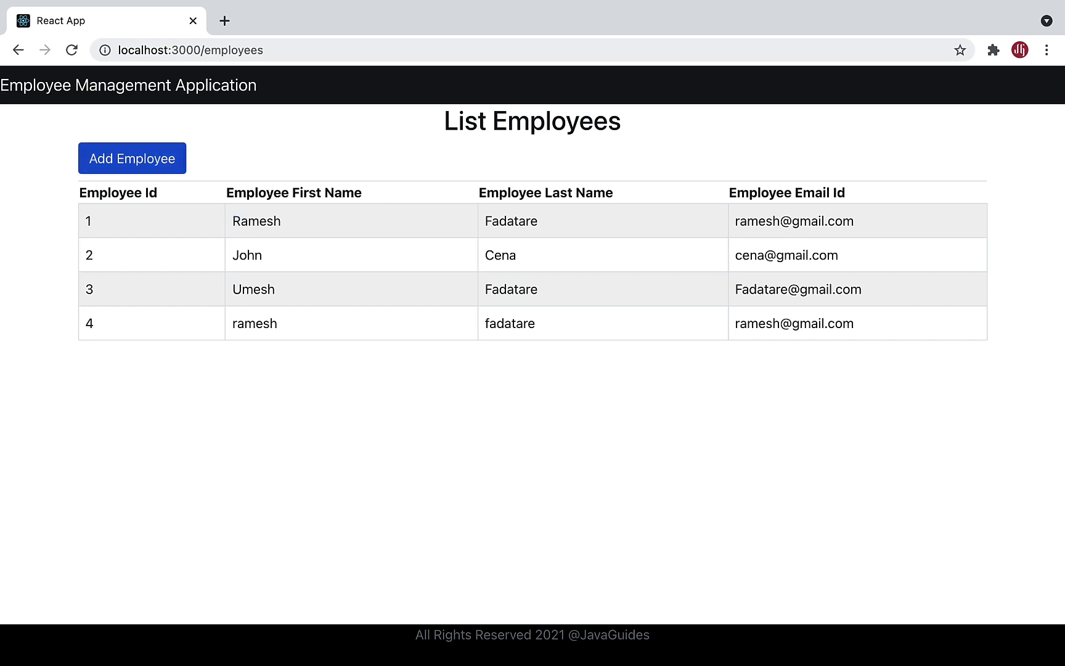
pyautogui.click(132, 158)
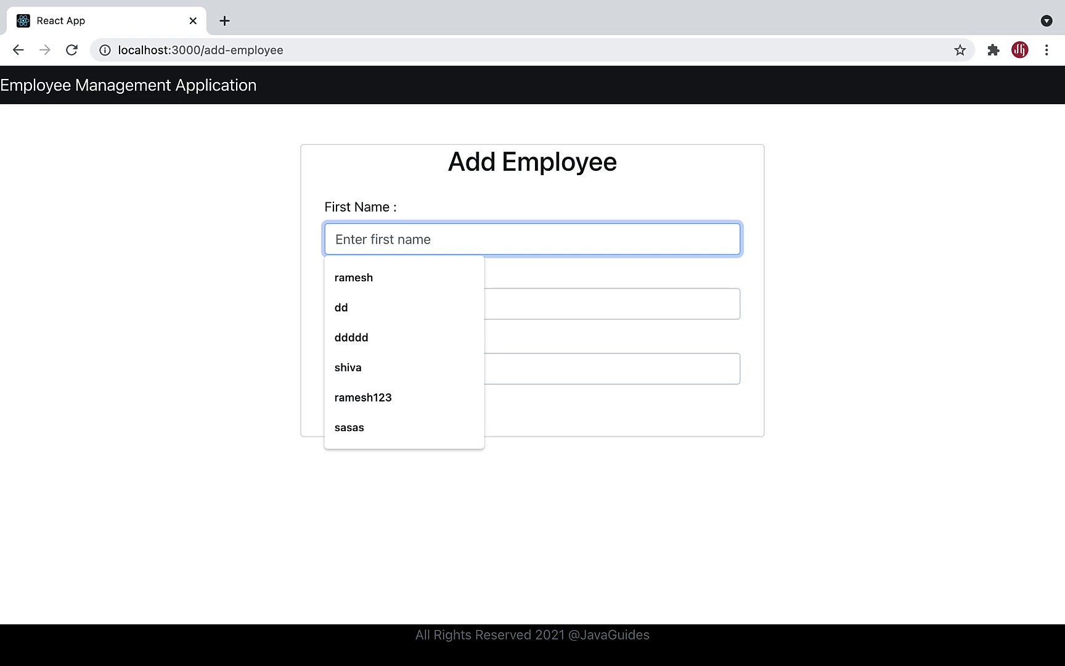
pyautogui.write('Jo')
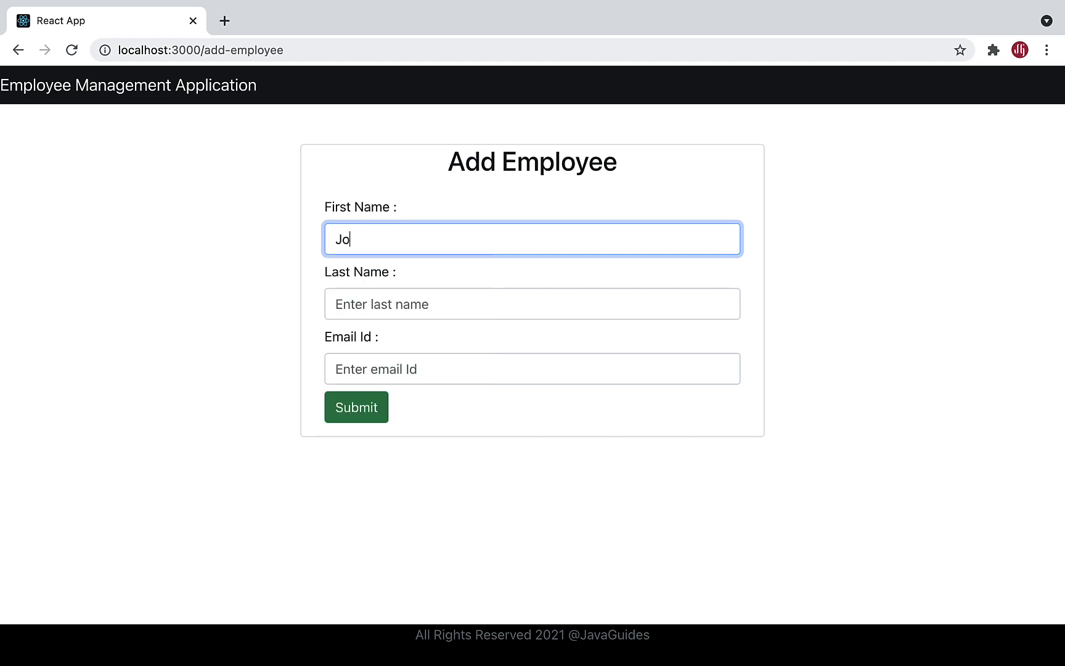
pyautogui.write('Cena')
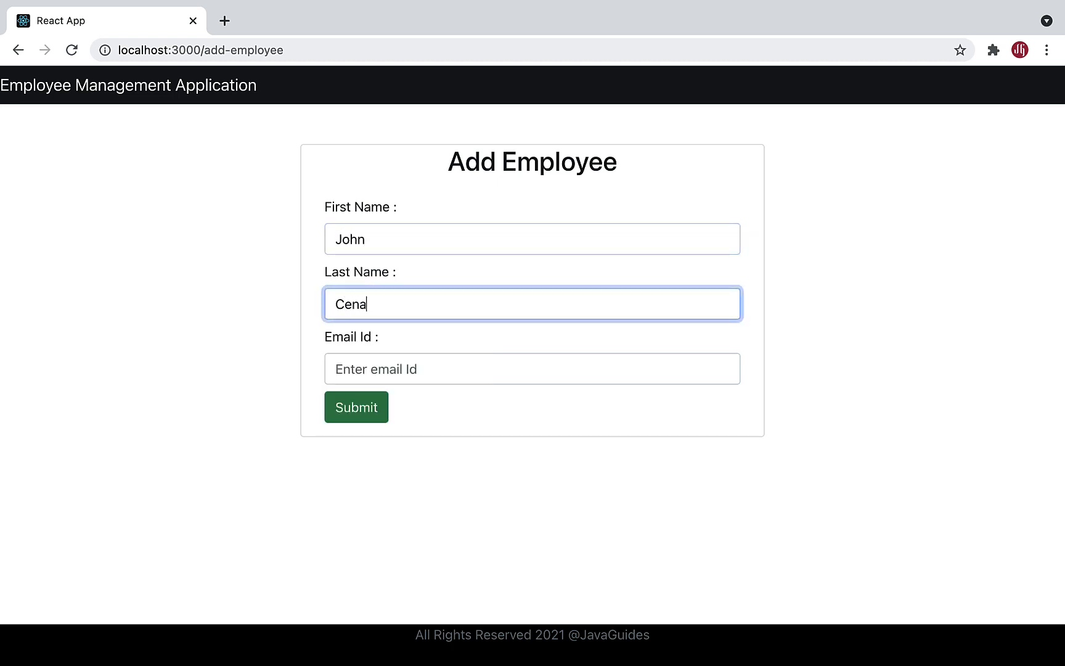
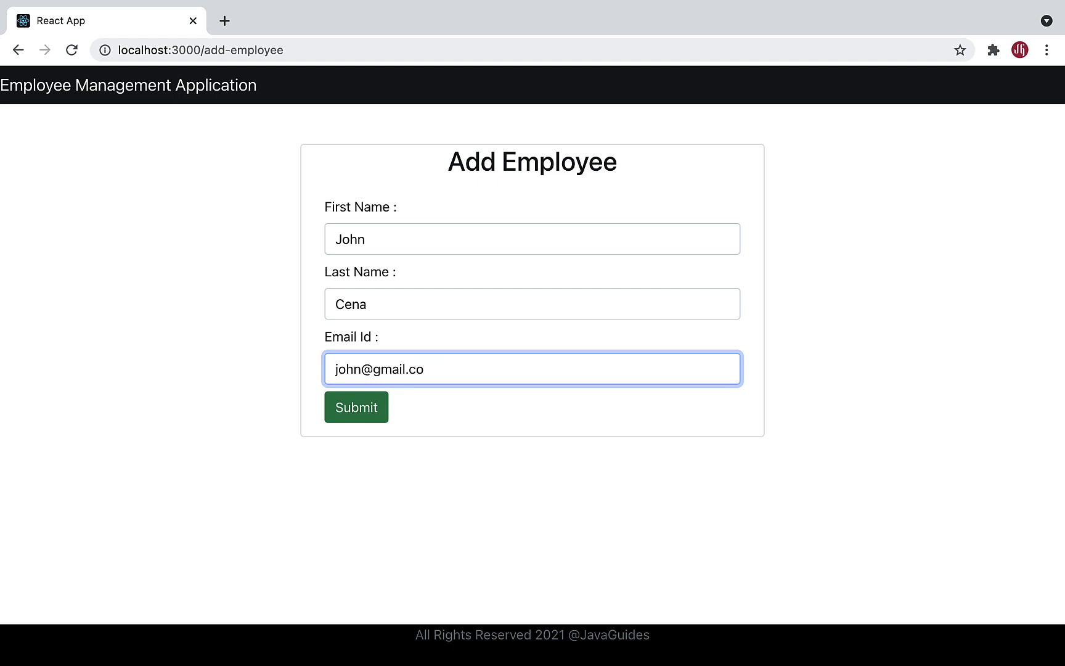
pyautogui.click(356, 407)
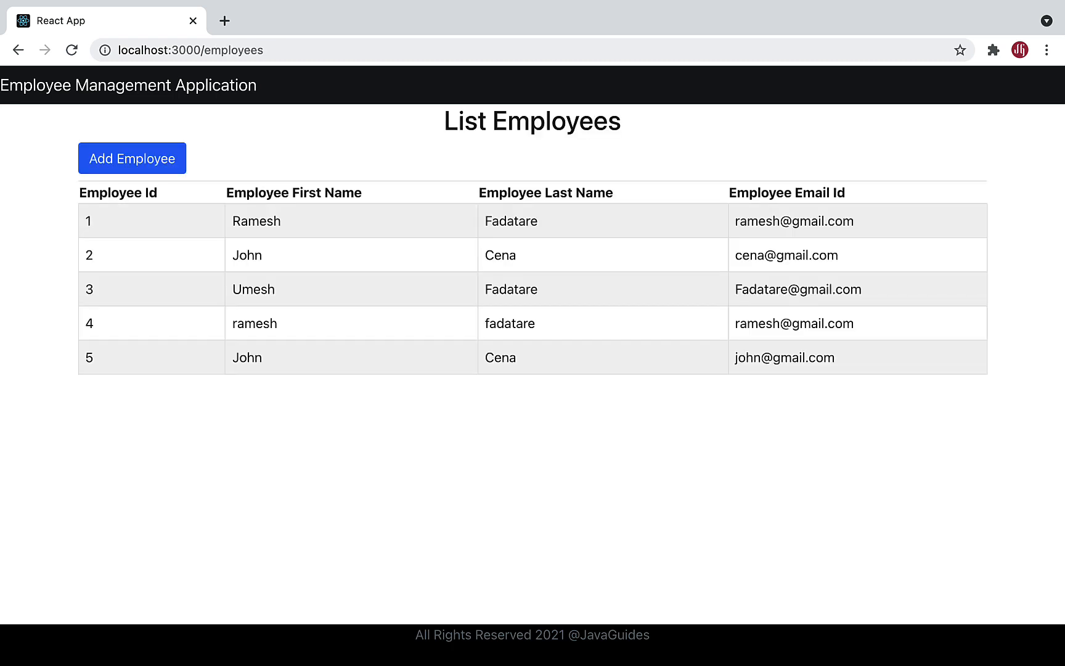
pyautogui.moveTo(234, 358); pyautogui.dragTo(517, 358)
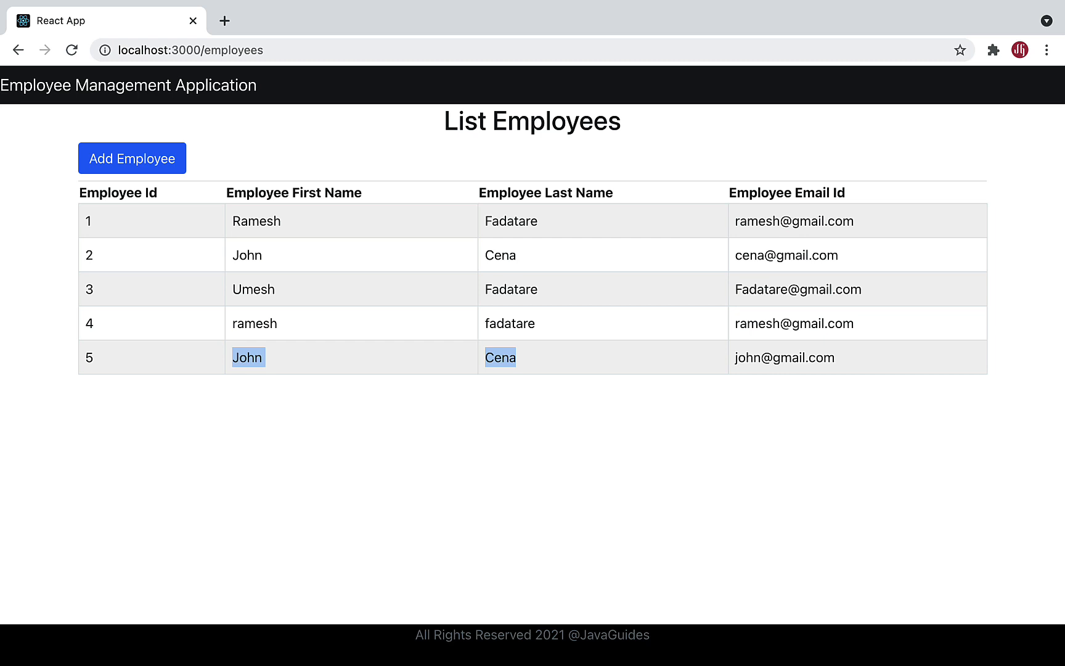
pyautogui.click(132, 158)
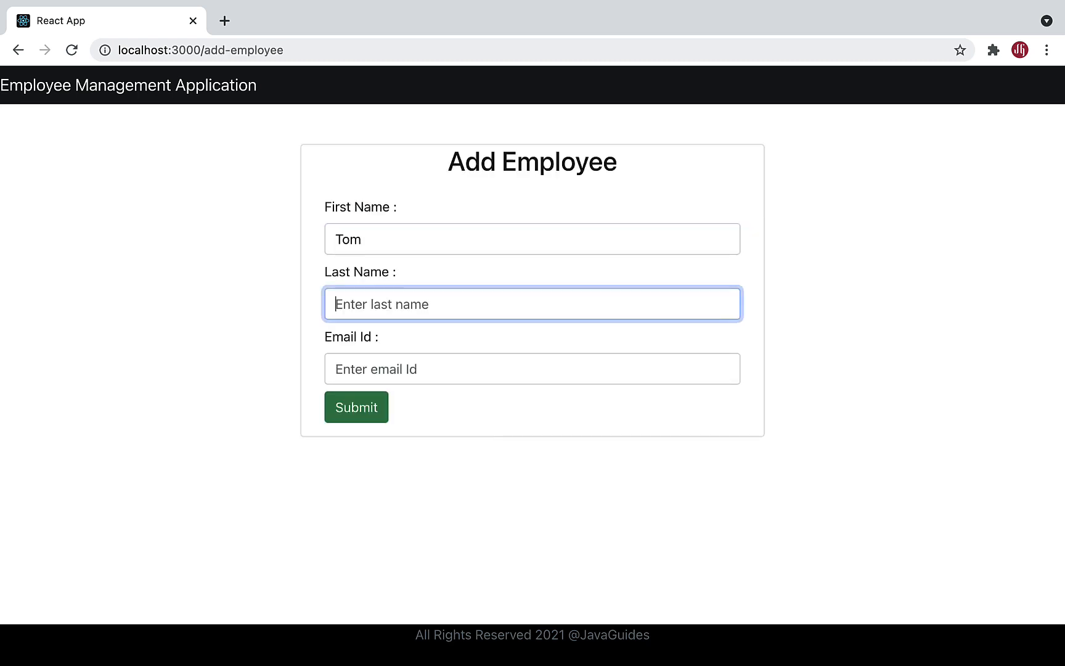
pyautogui.write('Cruise')
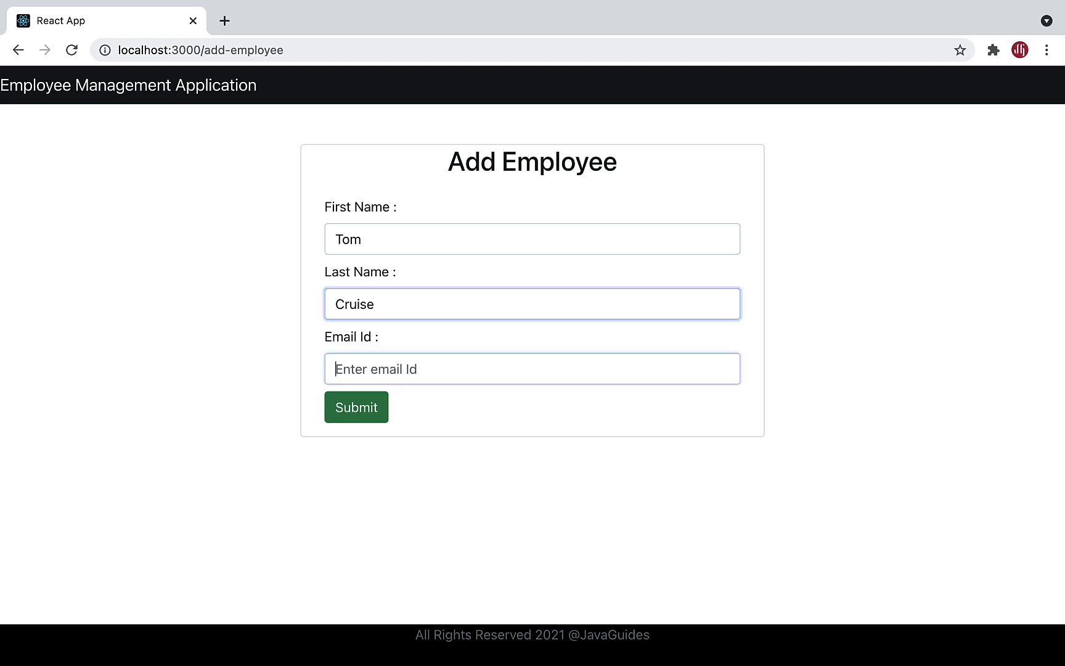
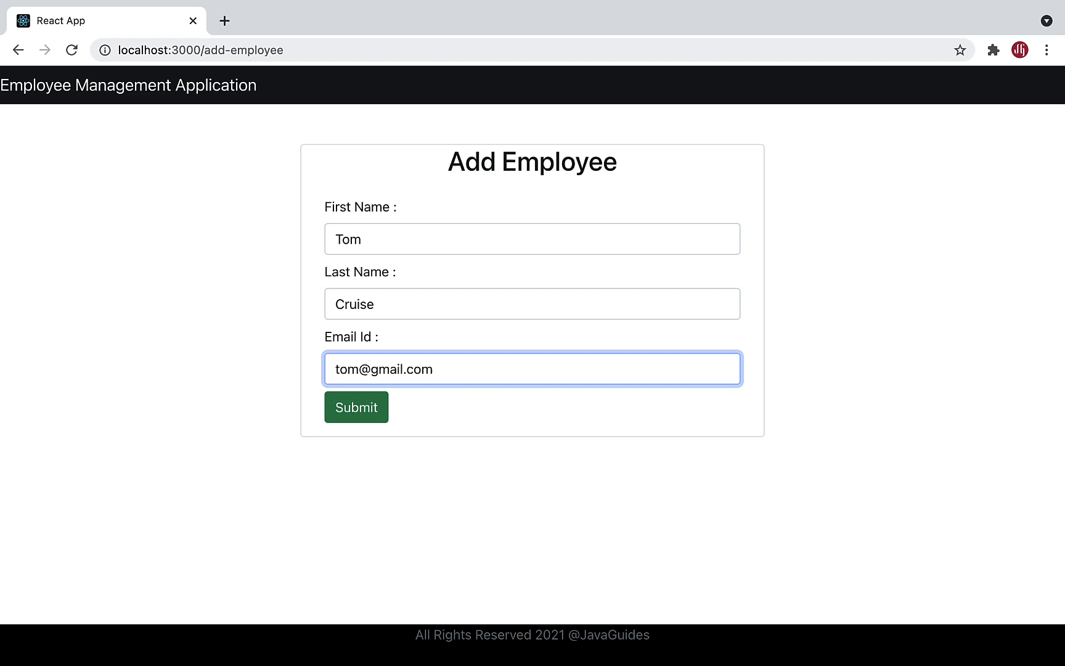
pyautogui.click(355, 407)
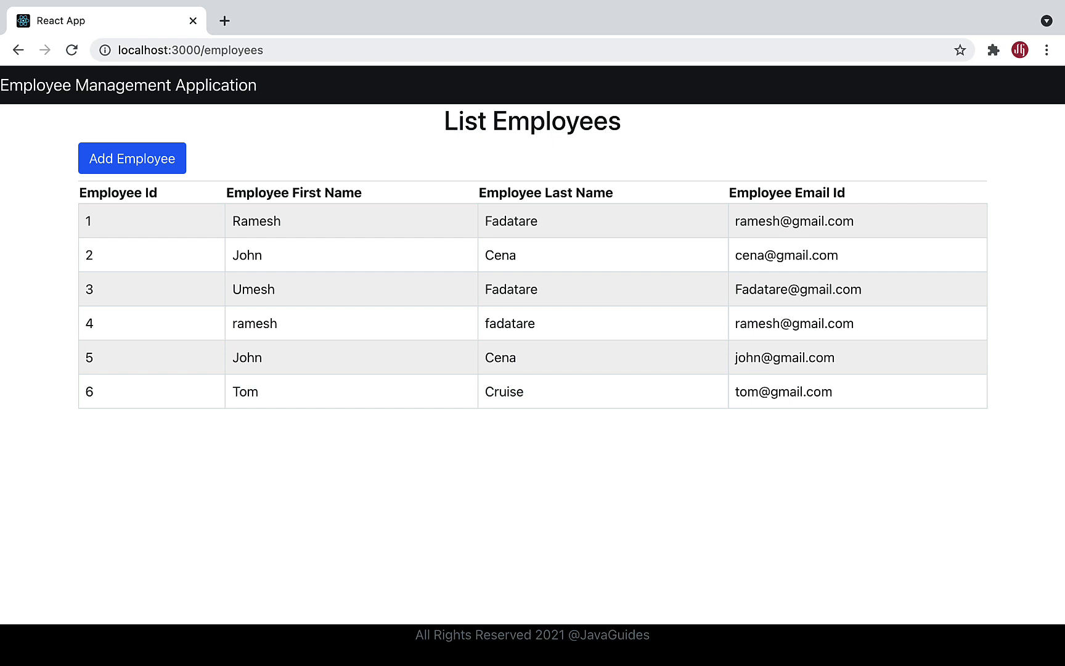
# Step: Return to an empty Add Employee form from the employee list
pyautogui.click(132, 158)
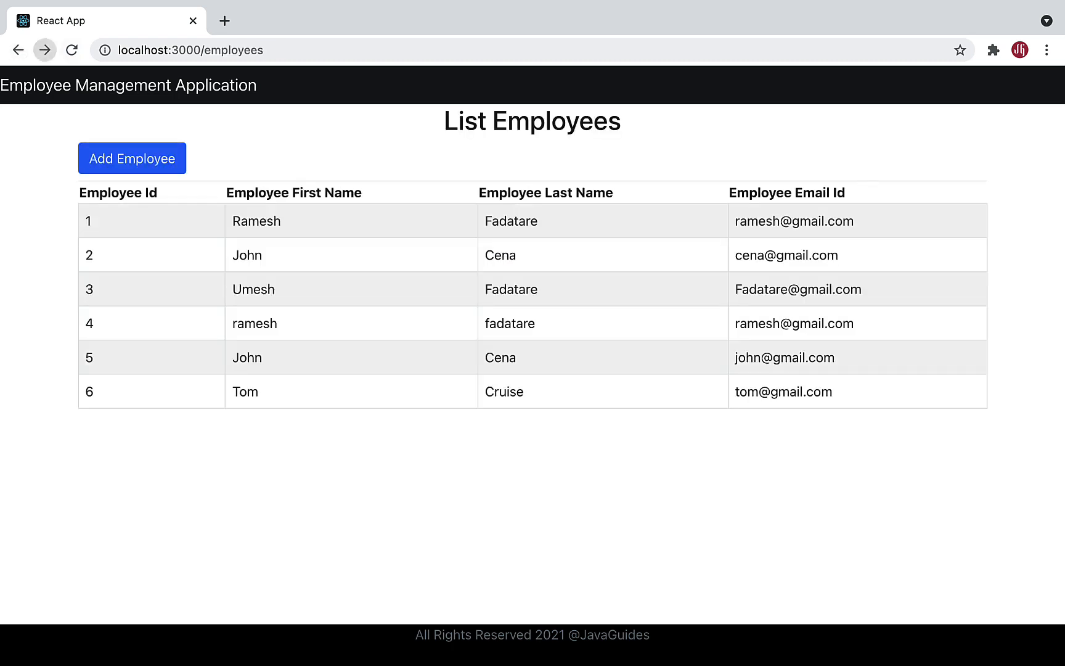
pyautogui.click(132, 157)
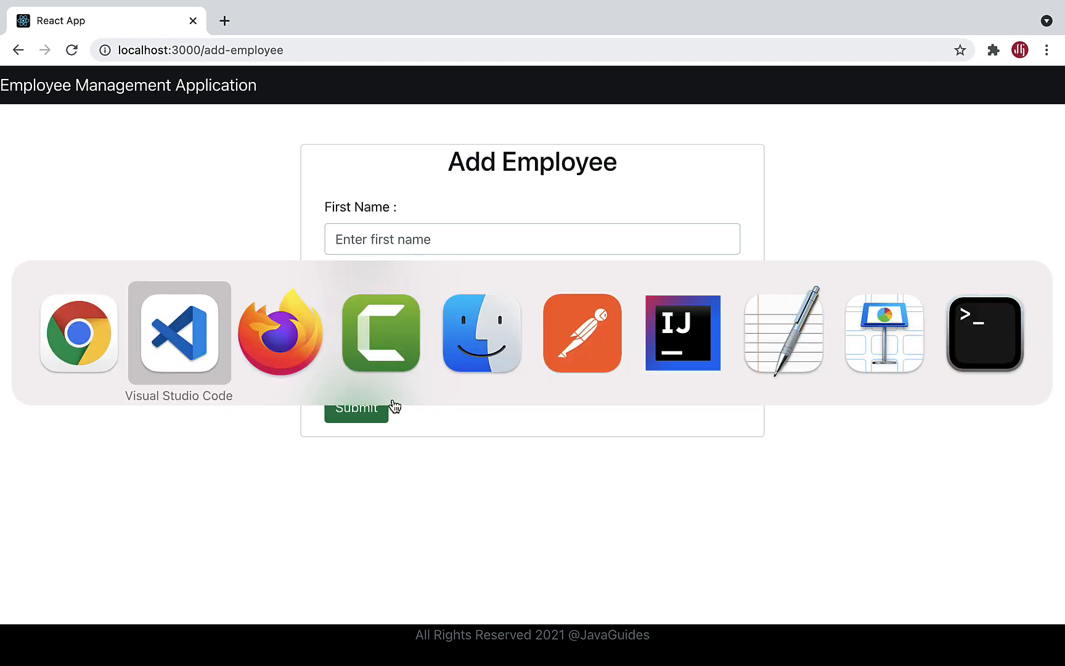
# Step: Below the Submit button, start a <Link to="/employees"> element
pyautogui.click(179, 332)
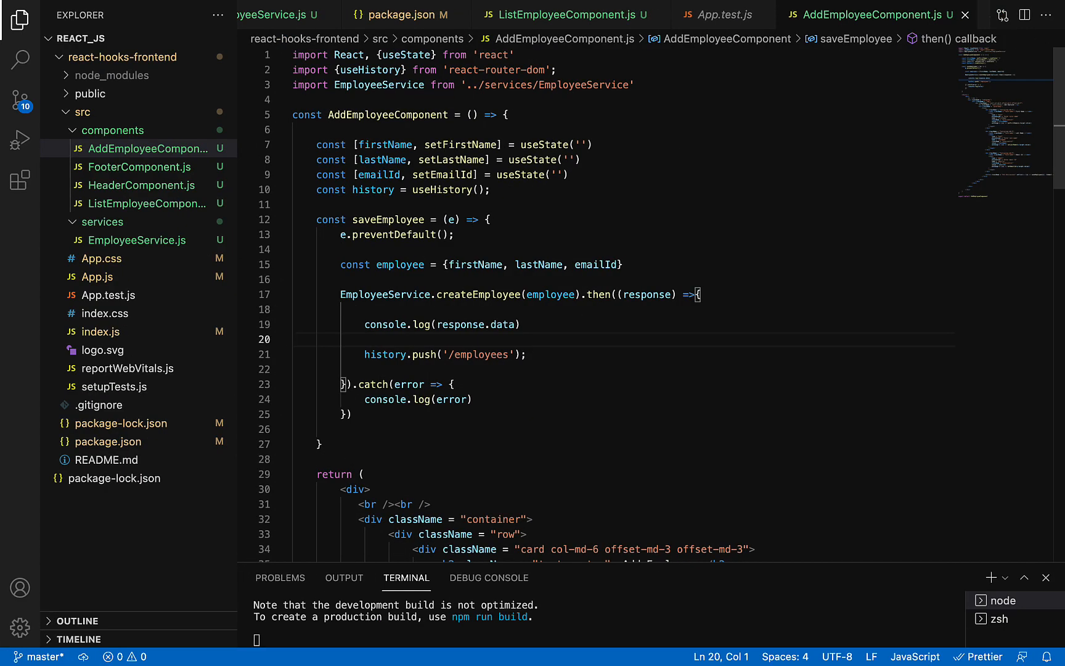
pyautogui.scroll(-3)
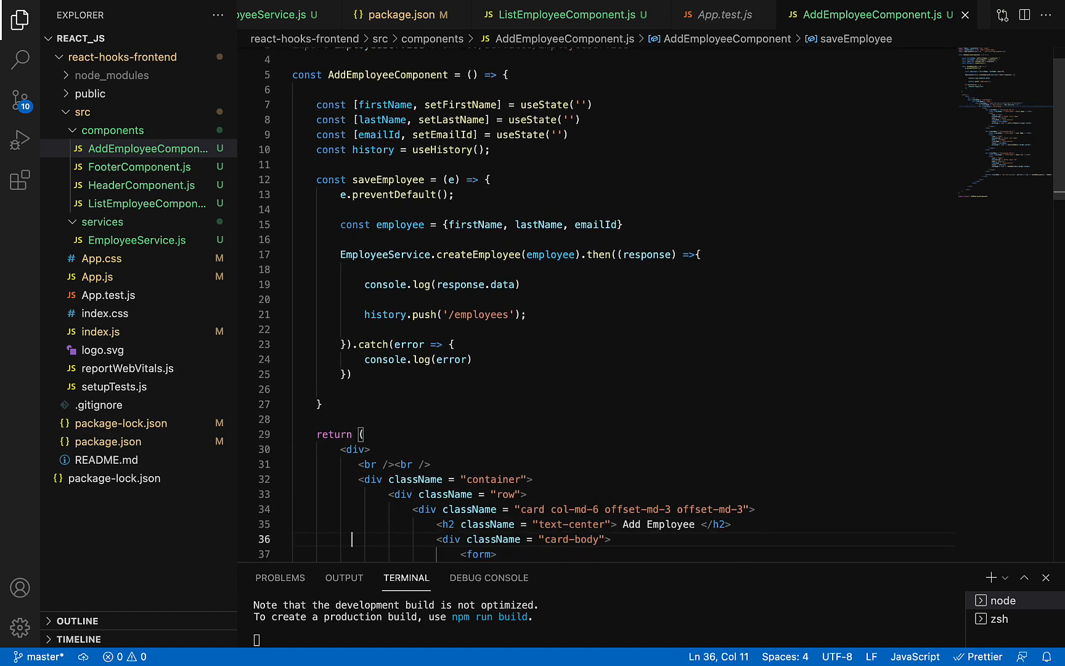
pyautogui.scroll(-3)
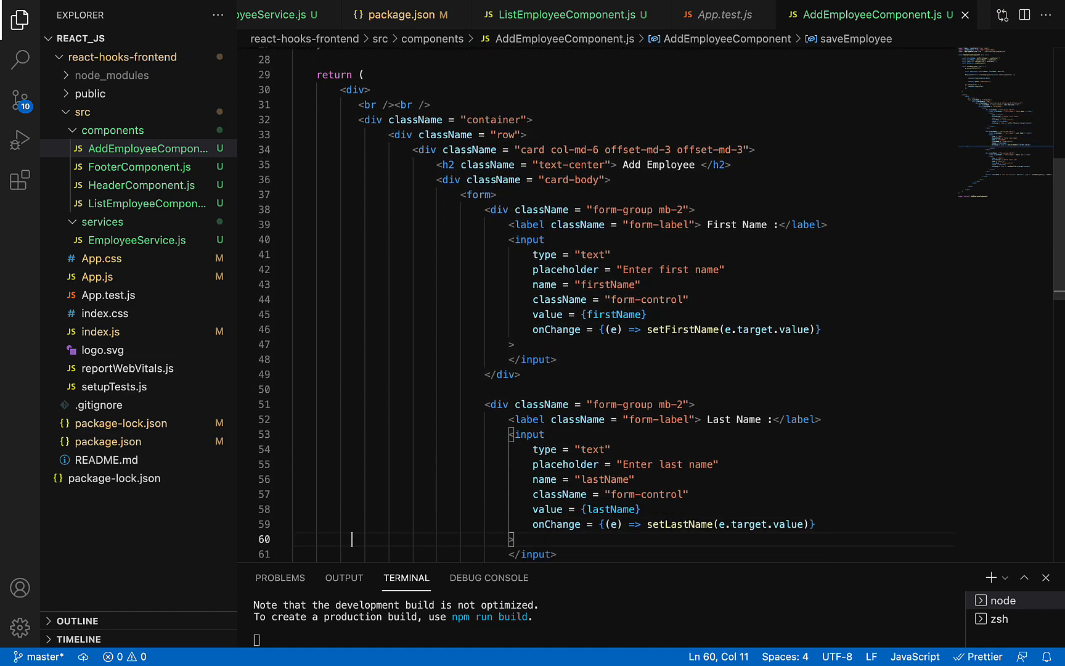
pyautogui.scroll(-3)
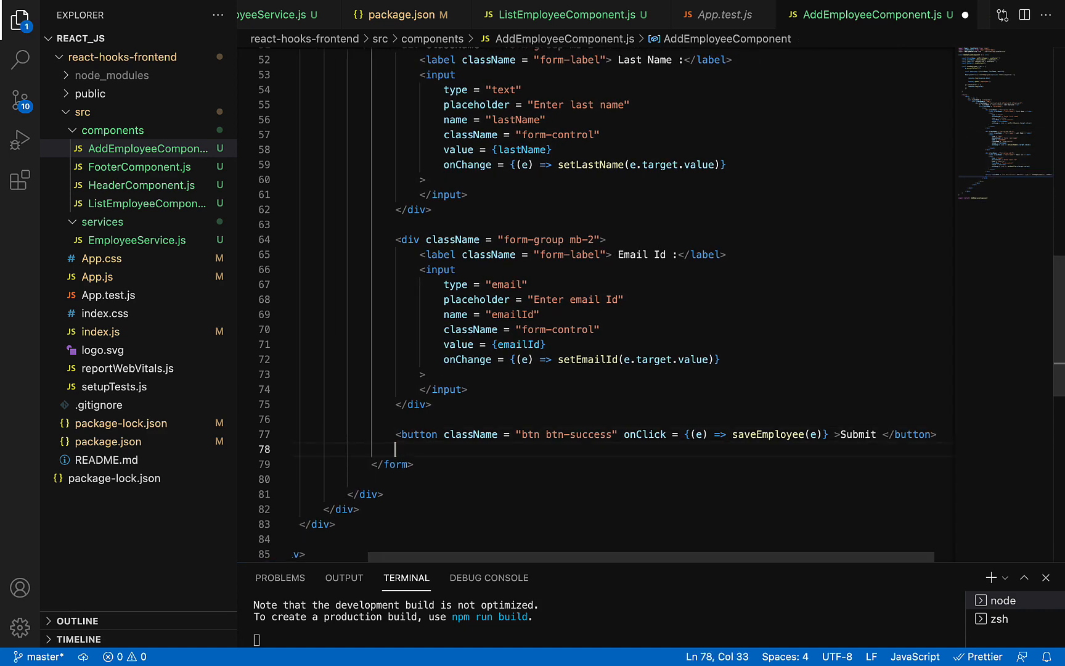
pyautogui.write('Link ></Link>')
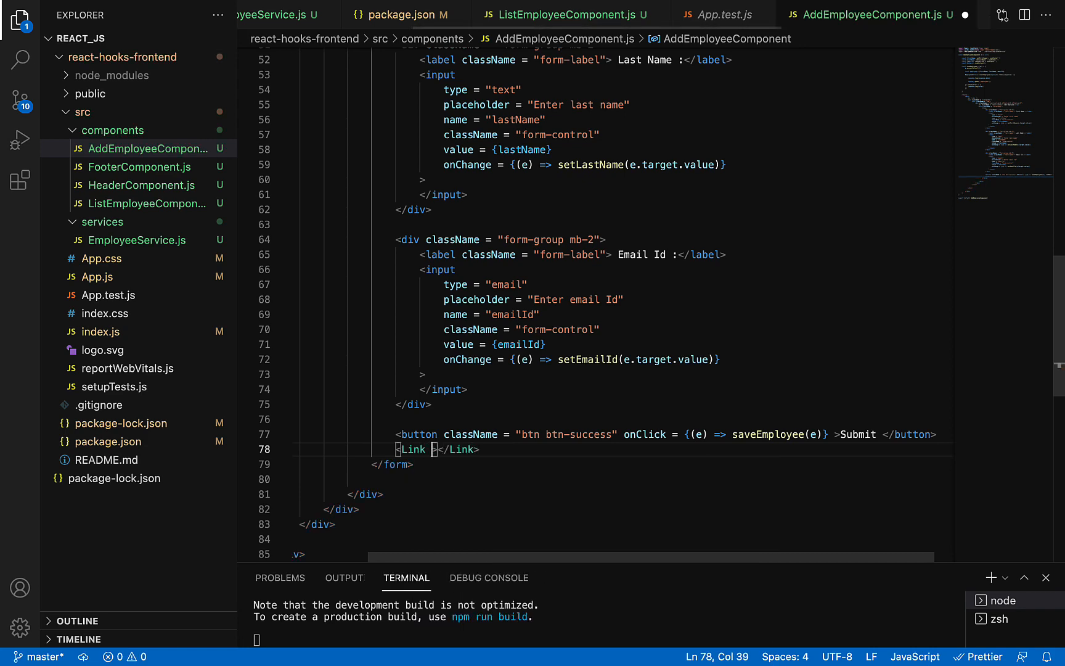
pyautogui.write('to=')
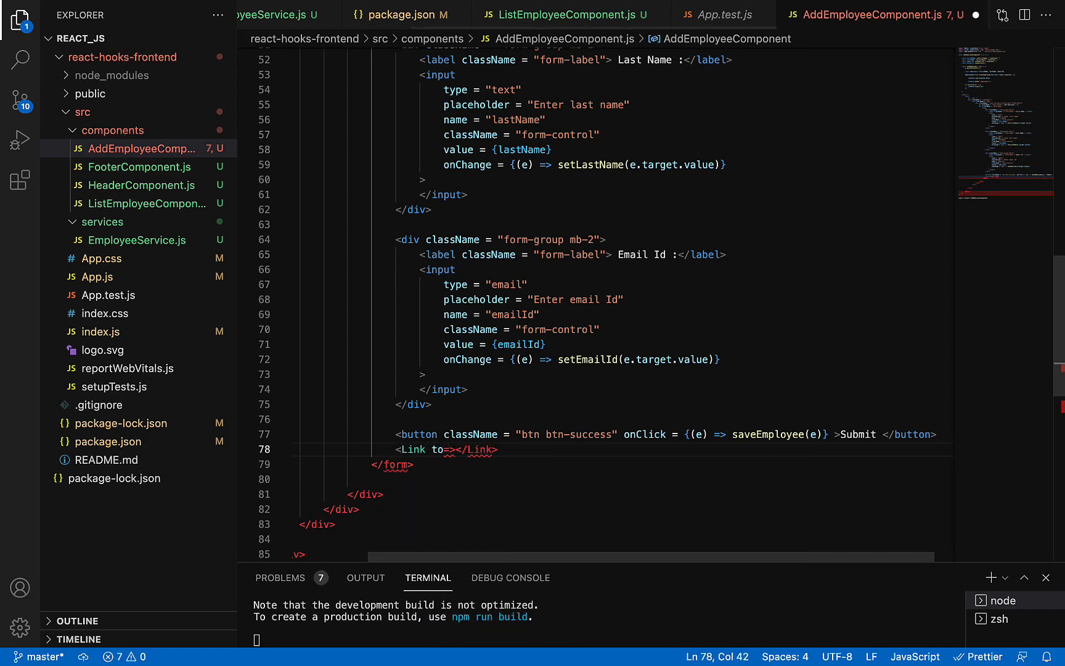
pyautogui.write('"/employees')
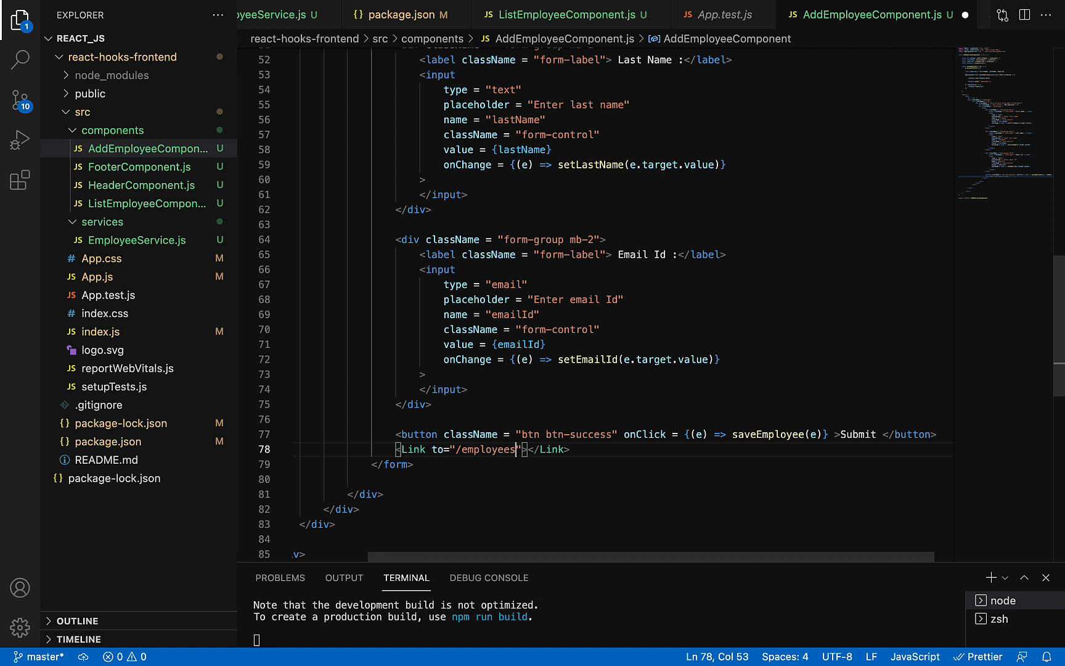
# Step: Give the link className "btn btn-danger" and label it Cancel, then save the file
pyautogui.write('className=""')
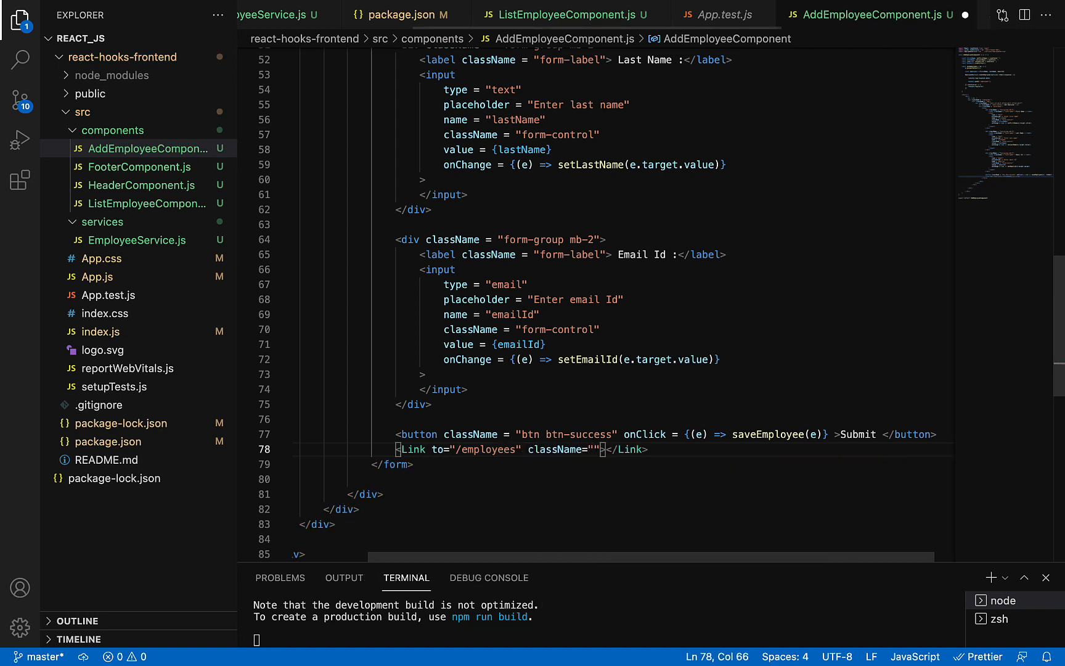
pyautogui.write('btn')
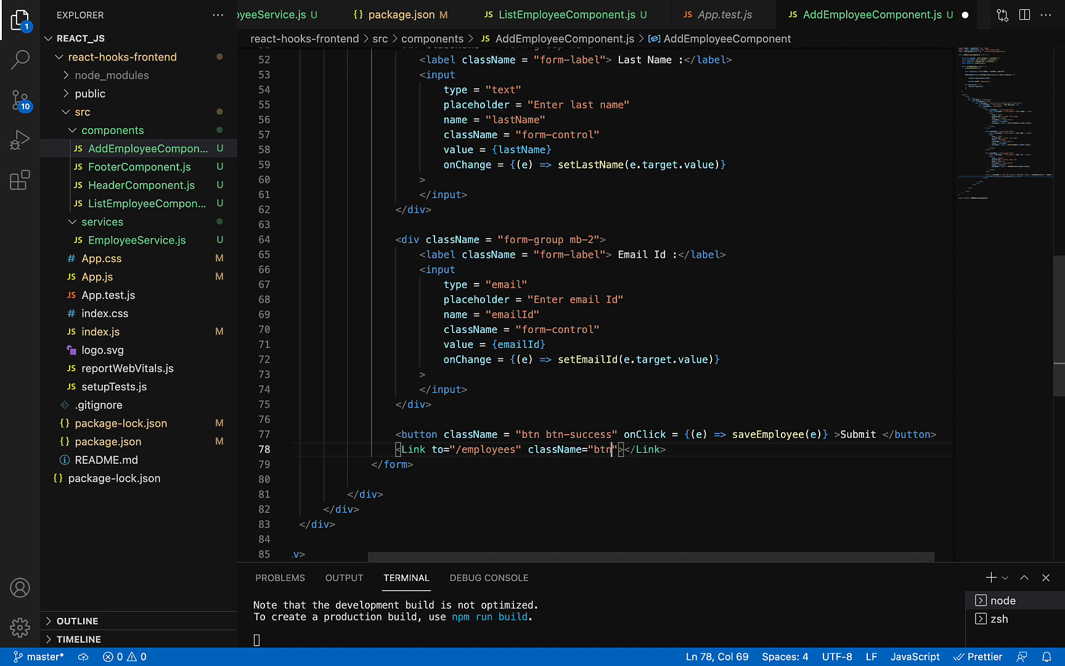
pyautogui.write('btn-')
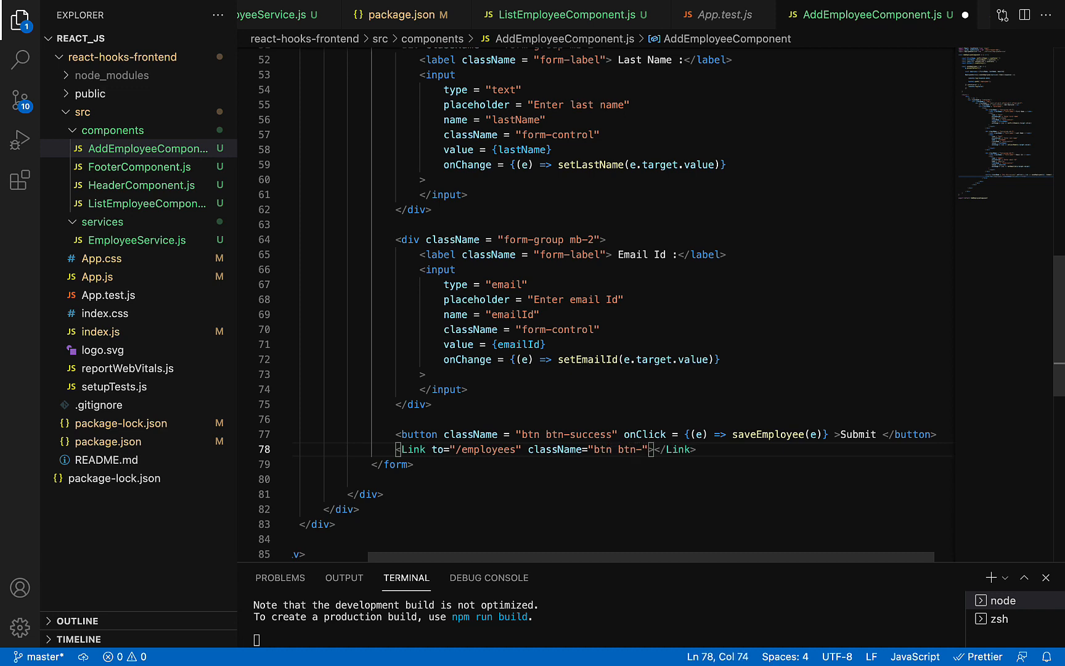
pyautogui.write('danger')
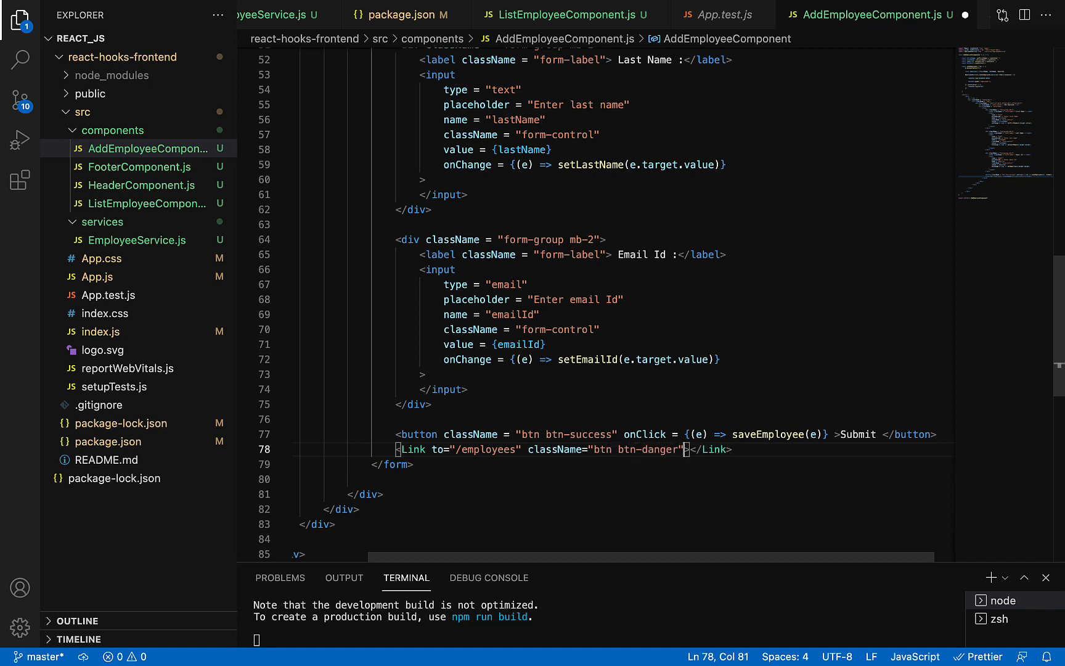
pyautogui.write('Cancel')
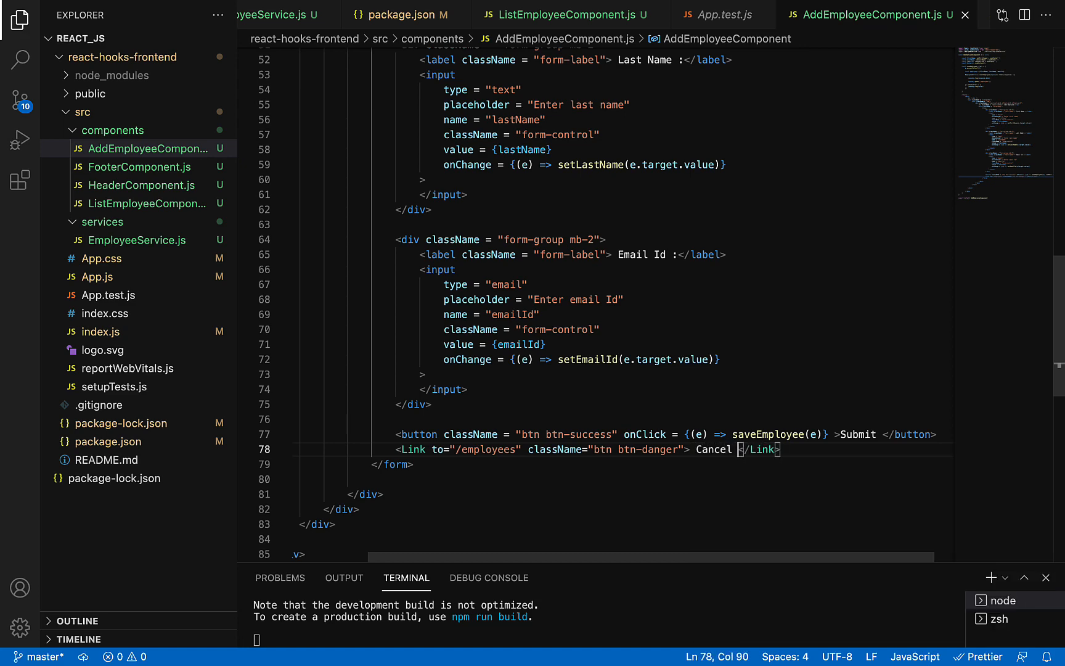
pyautogui.press('Cmd+Tab')
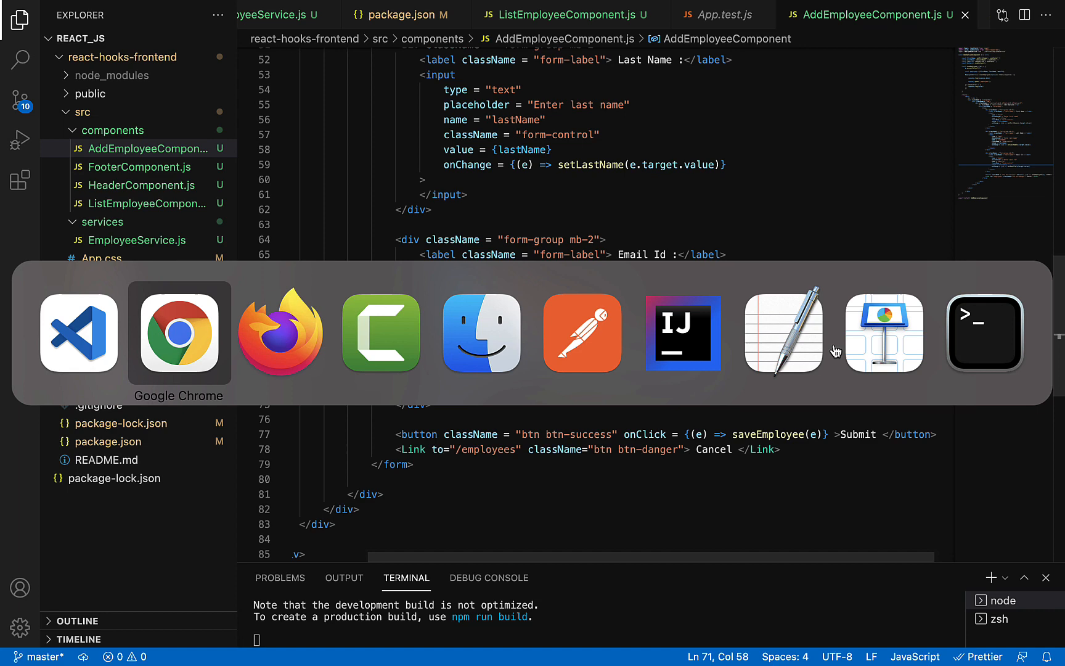
# Step: In Chrome, use the red Cancel button to reach the employee list, then return to the form
pyautogui.click(179, 333)
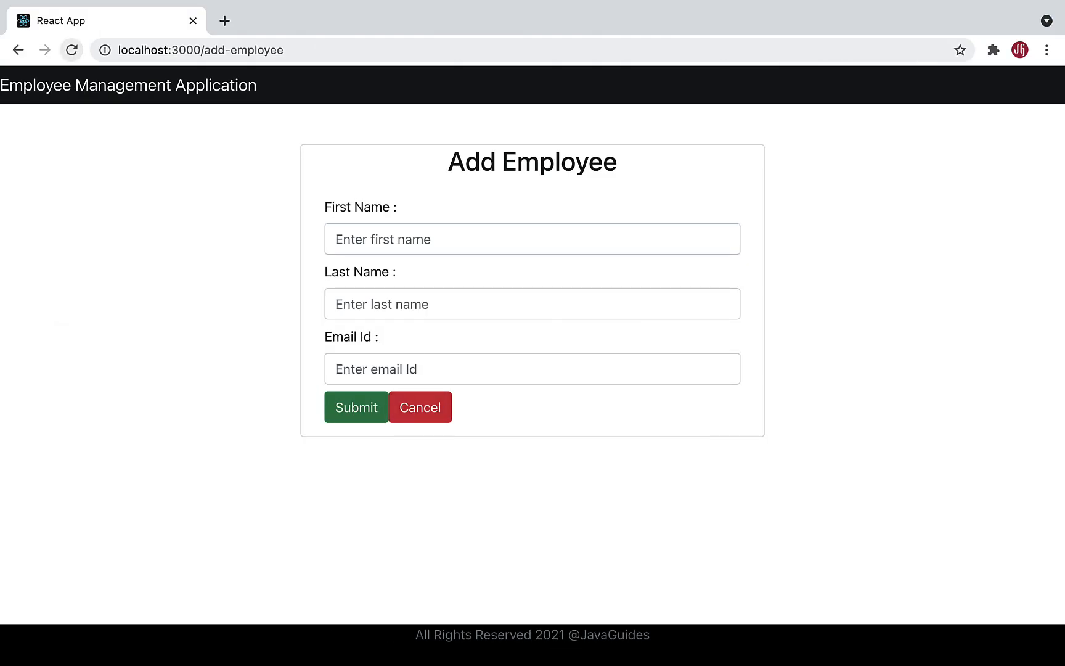
pyautogui.click(419, 407)
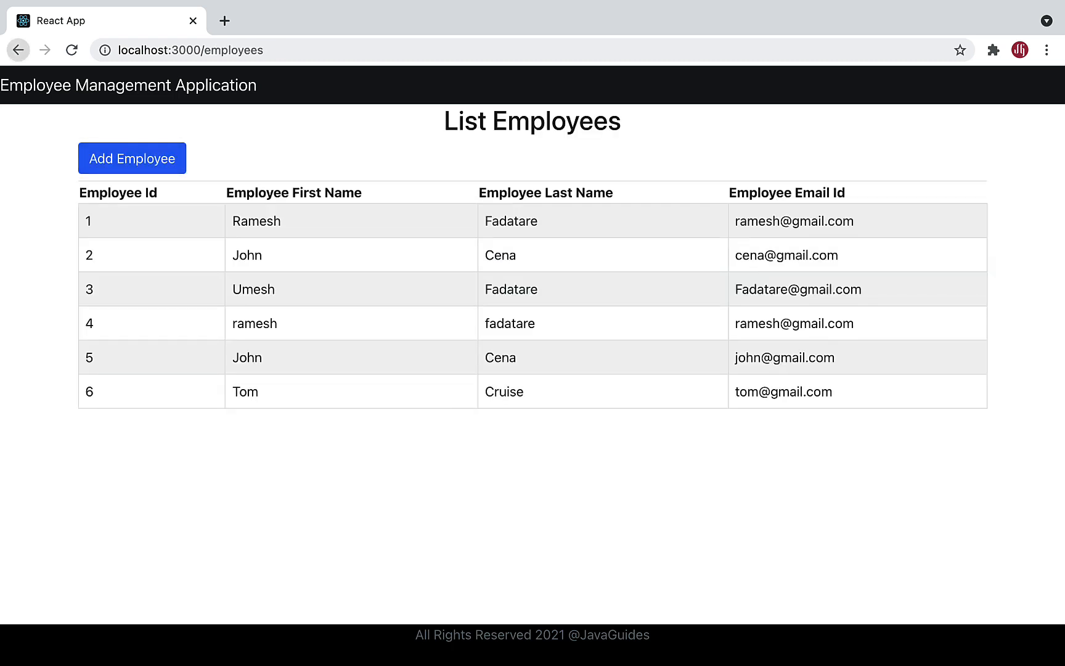
pyautogui.click(132, 157)
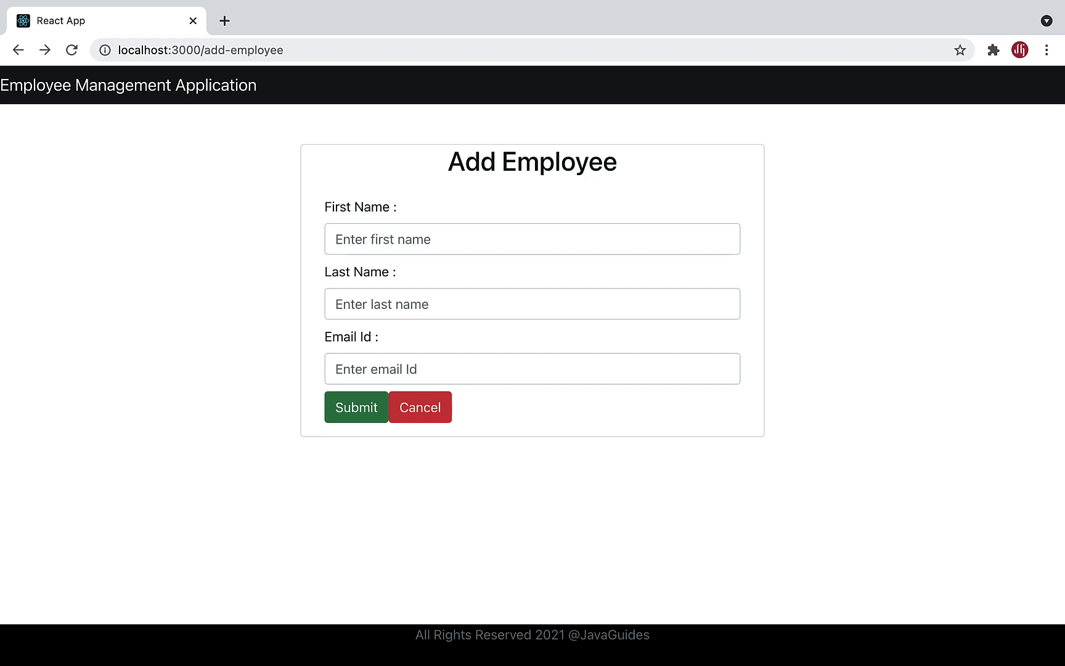